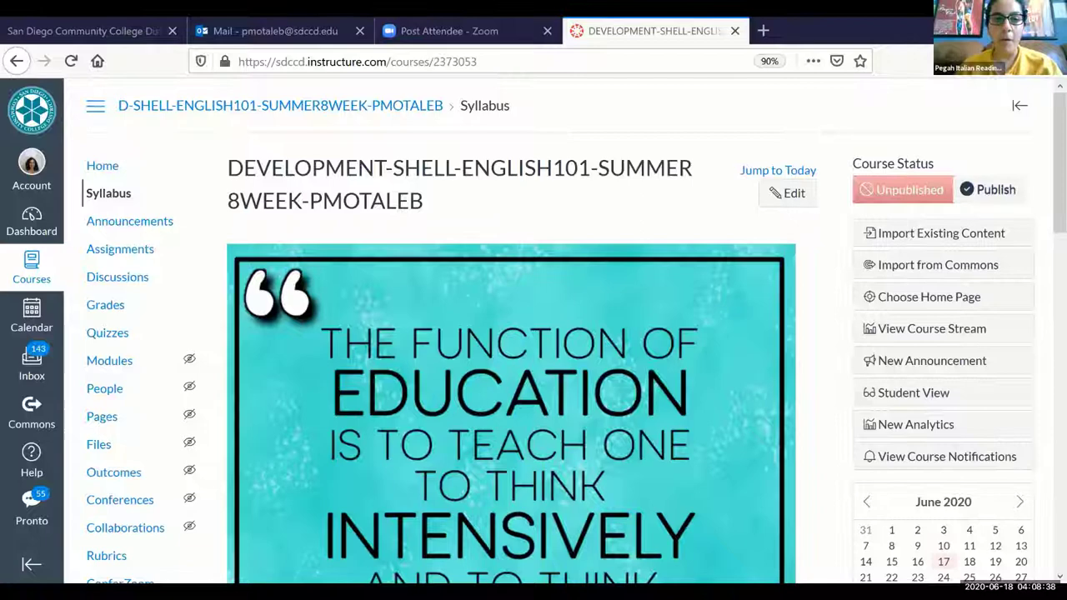
mouse_move(607, 210)
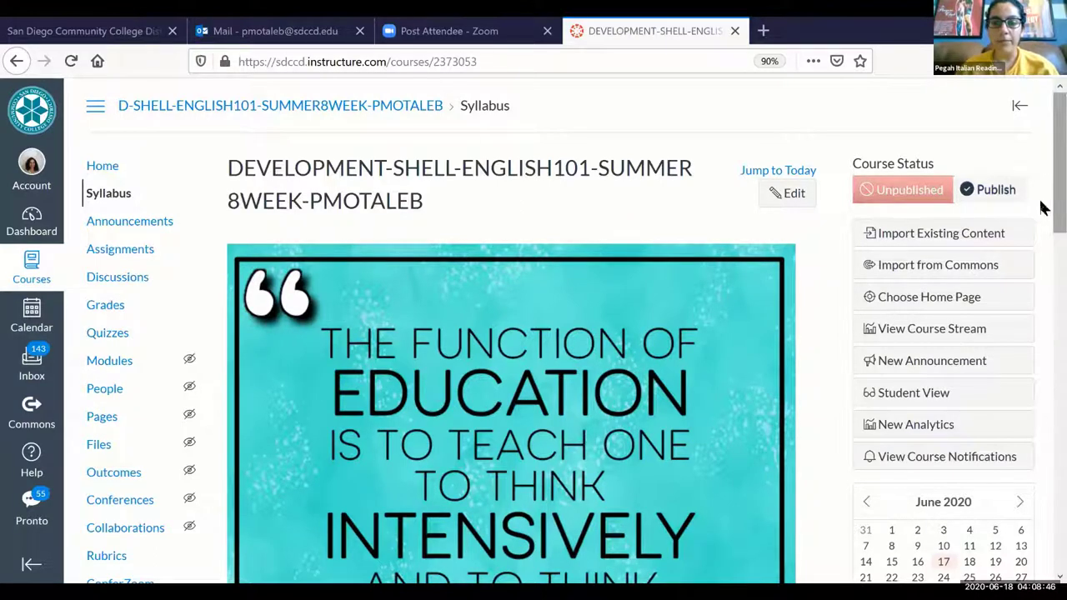
Step: Scroll down the Course Summary to reach the Week 2 Readings entry
scroll("down", 3)
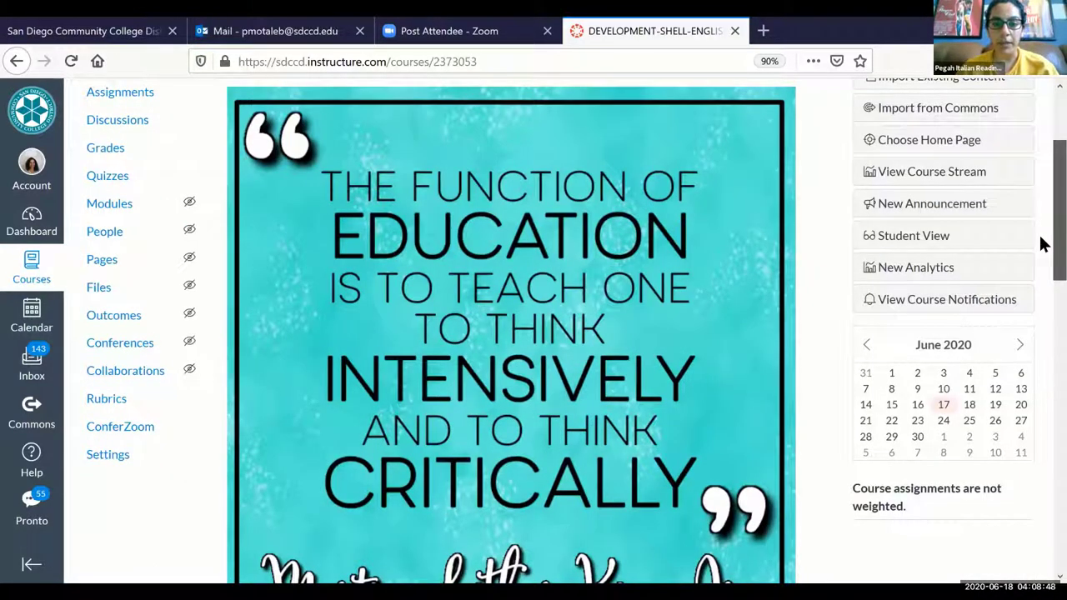
scroll("down", 3)
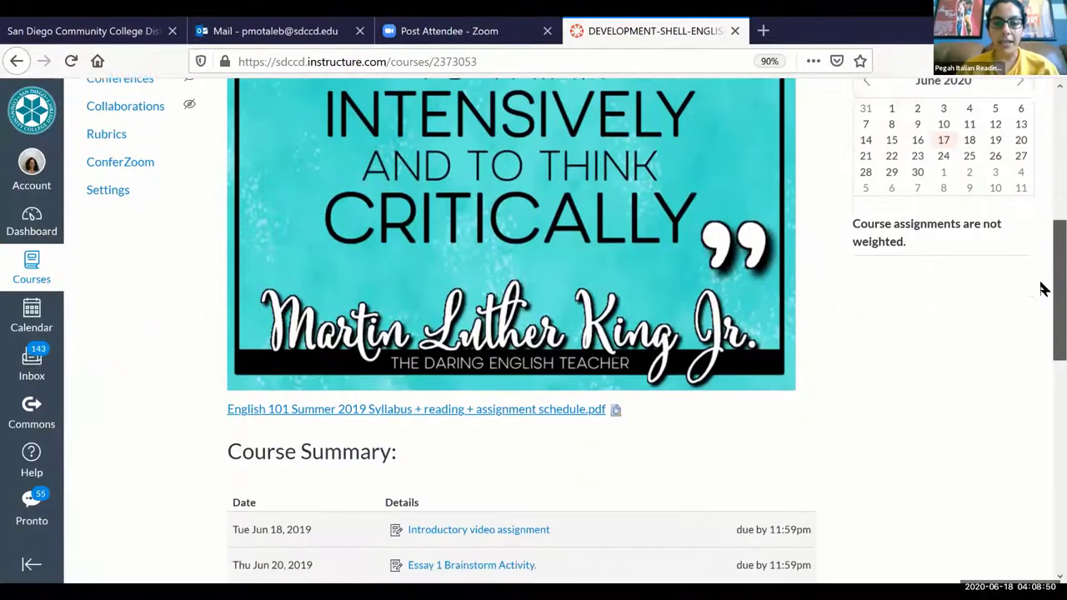
mouse_move(525, 409)
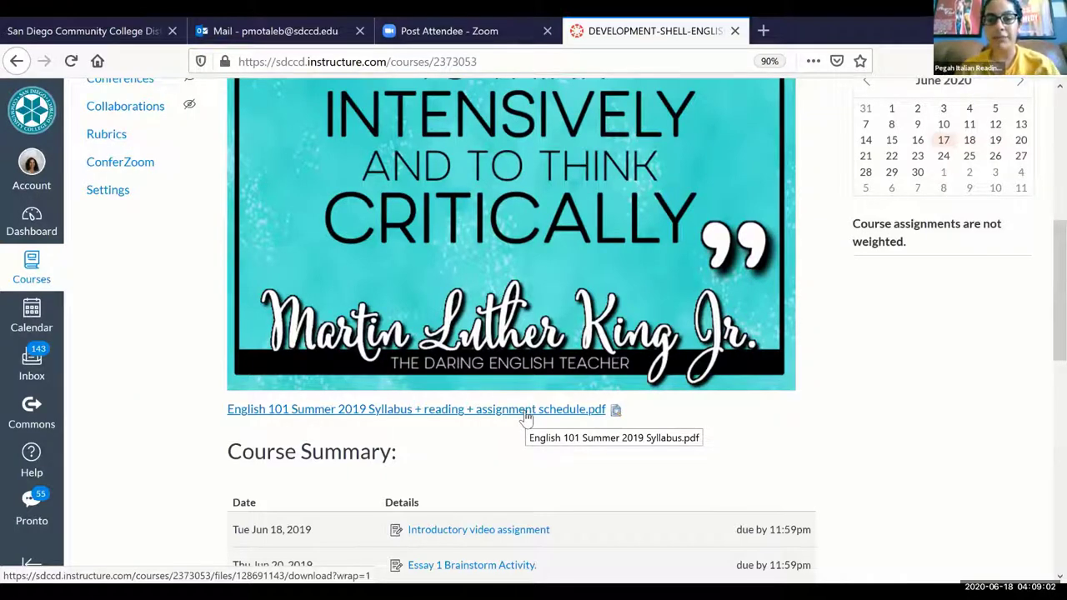
mouse_move(1047, 246)
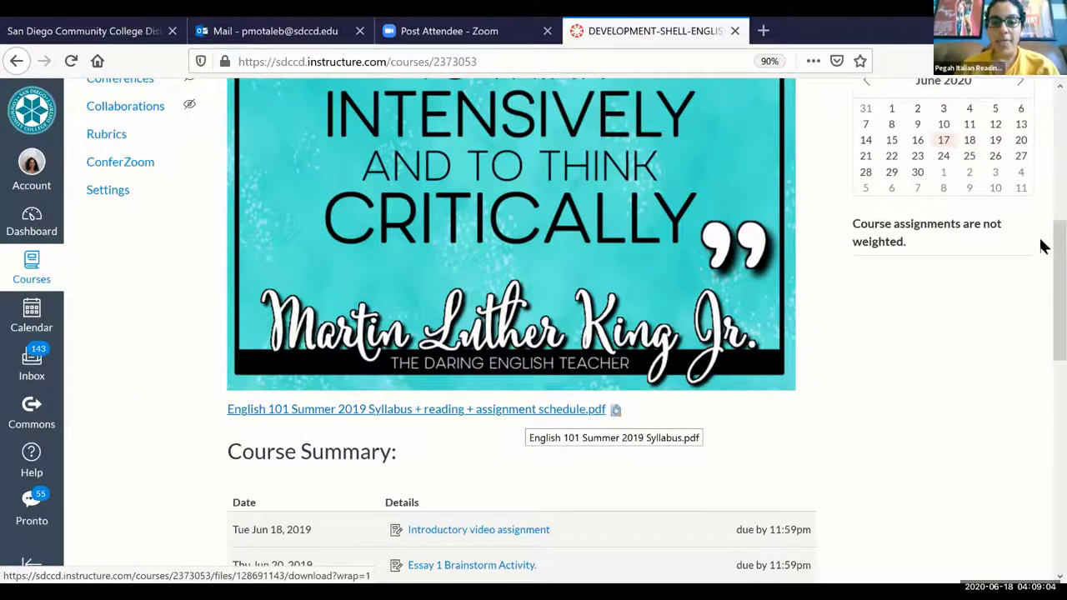
scroll("down", 3)
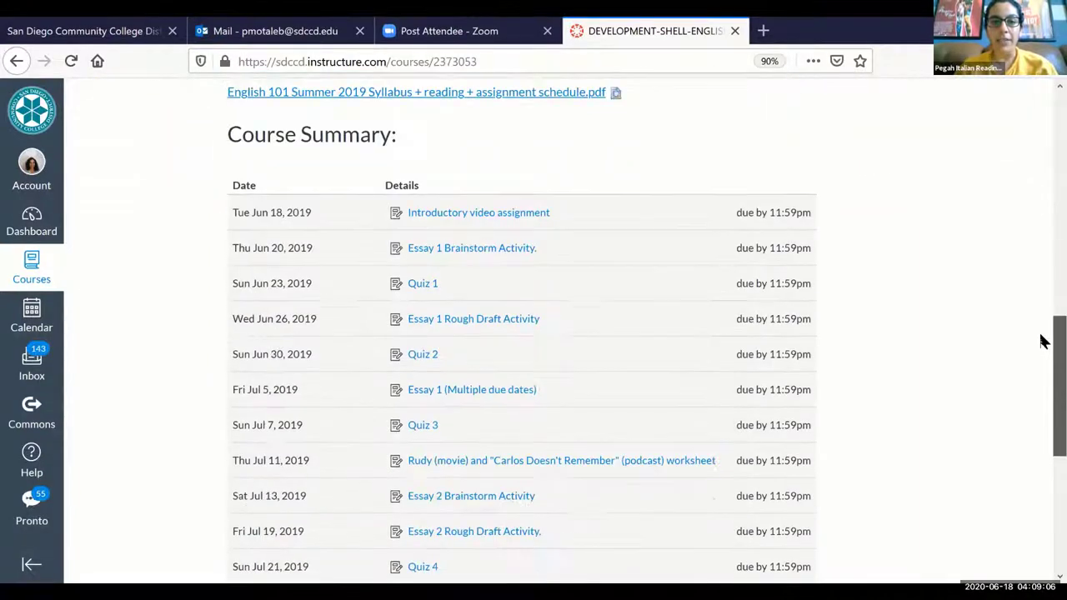
scroll("down", 3)
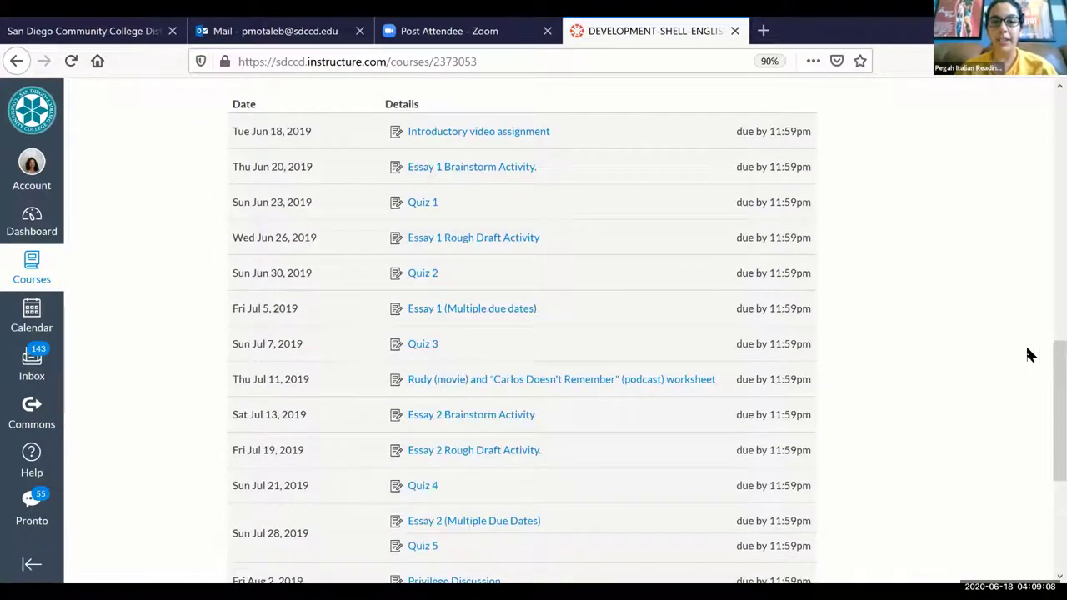
mouse_move(267, 148)
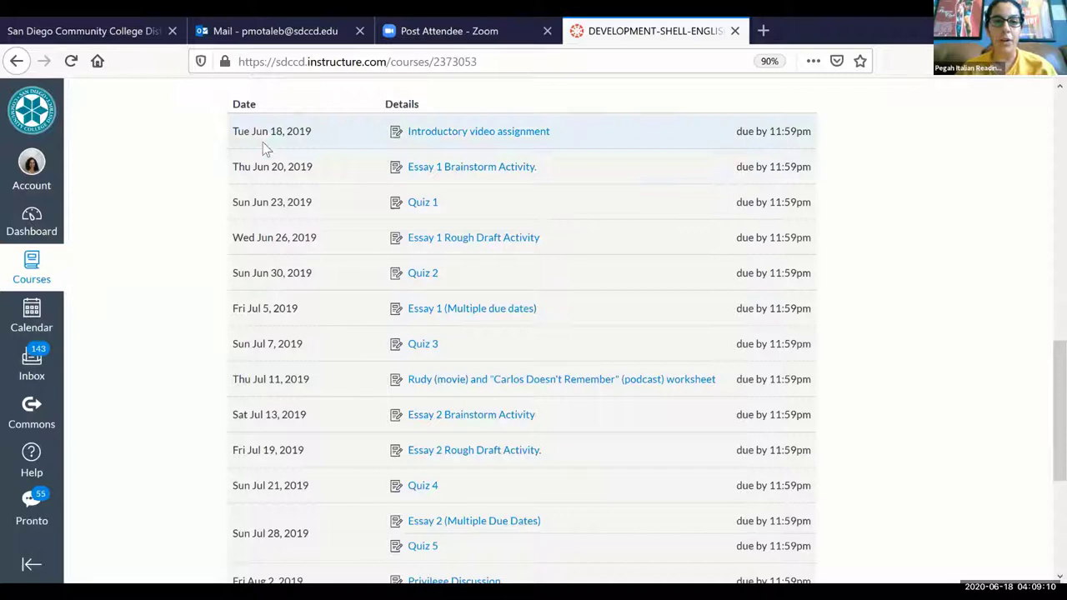
mouse_move(267, 314)
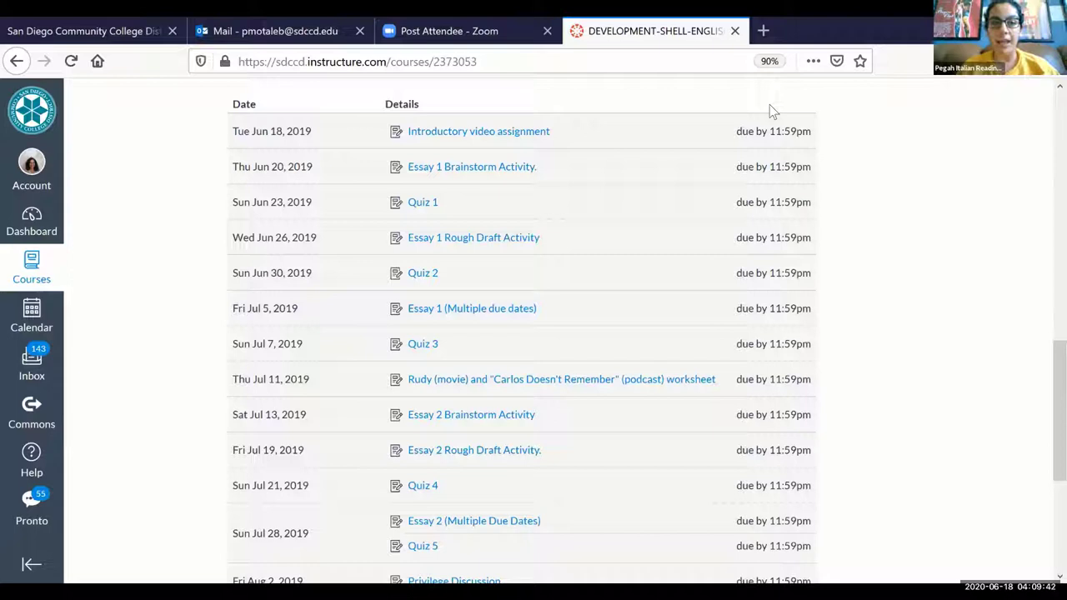
mouse_move(472, 166)
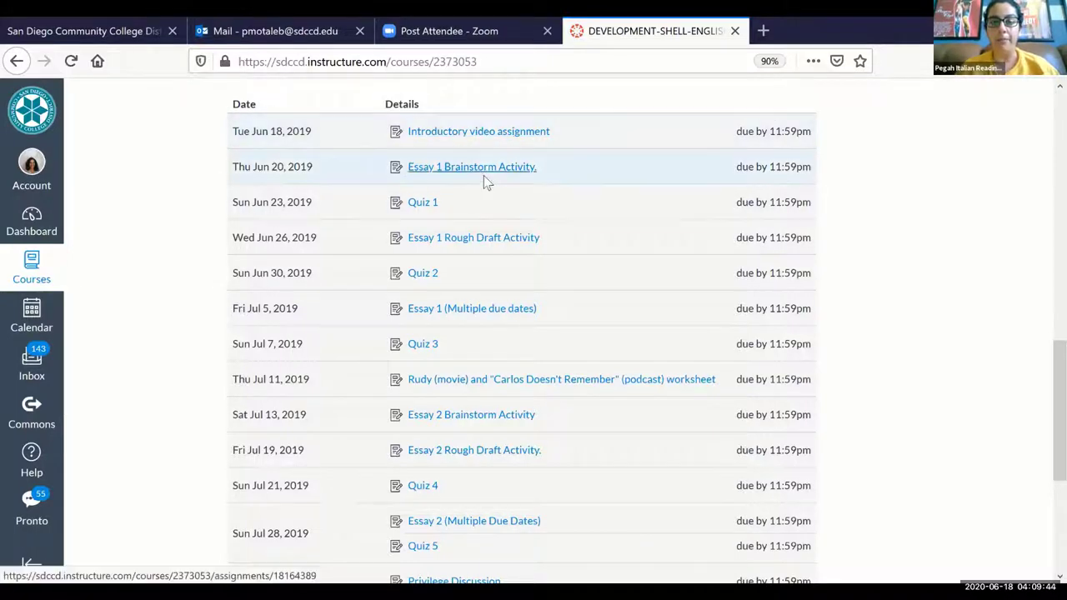
mouse_move(510, 153)
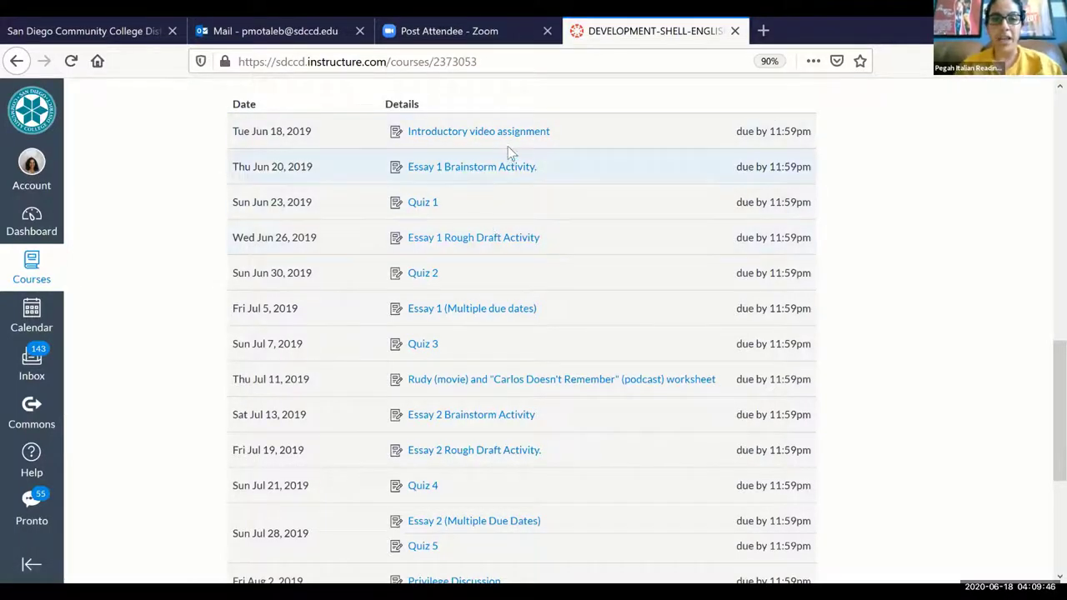
mouse_move(603, 207)
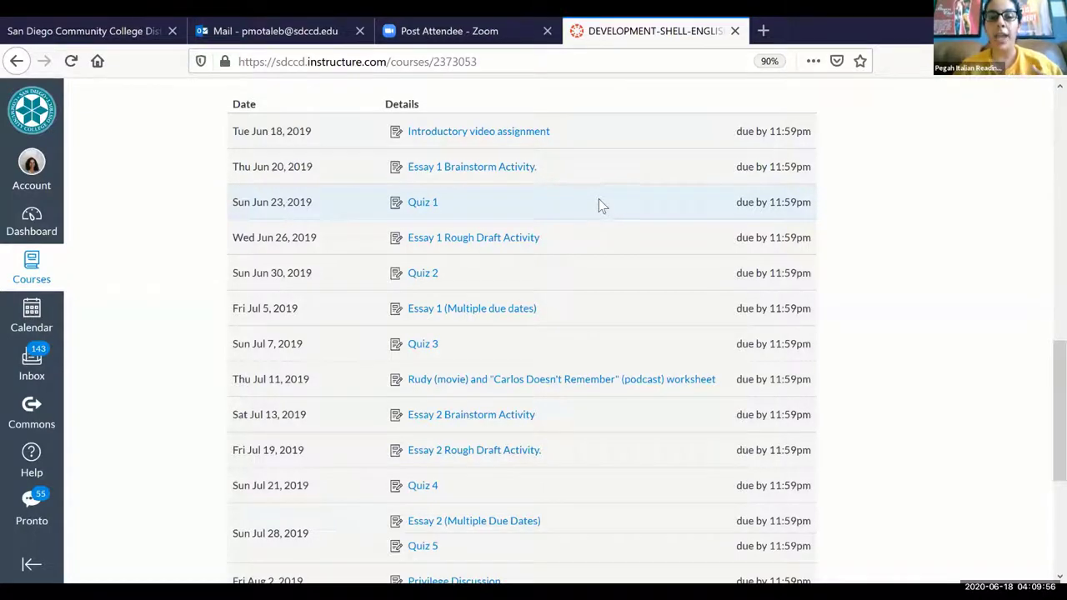
scroll("down", 3)
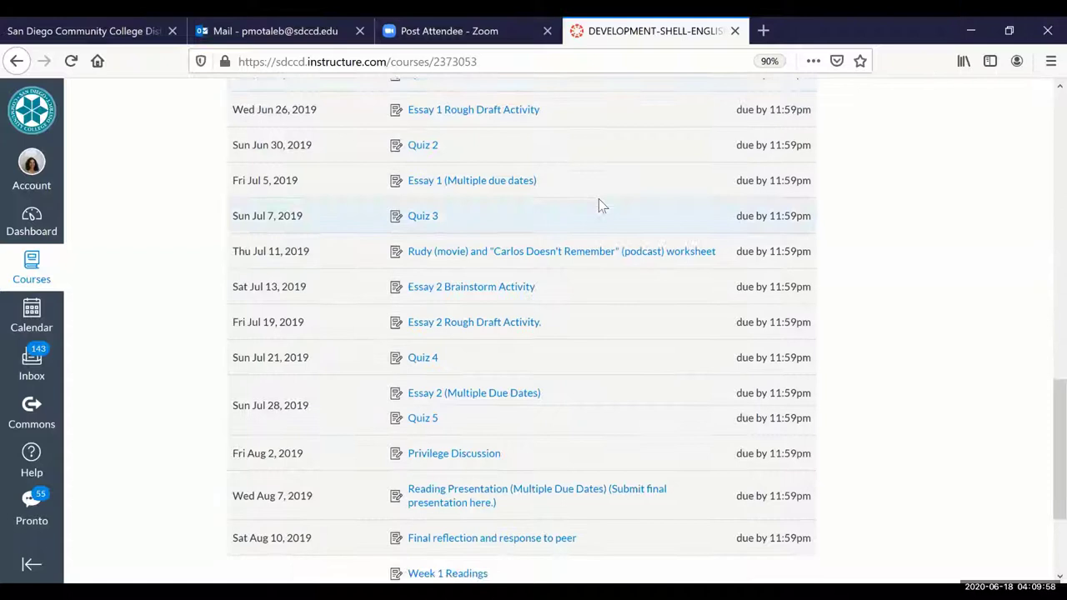
scroll("down", 3)
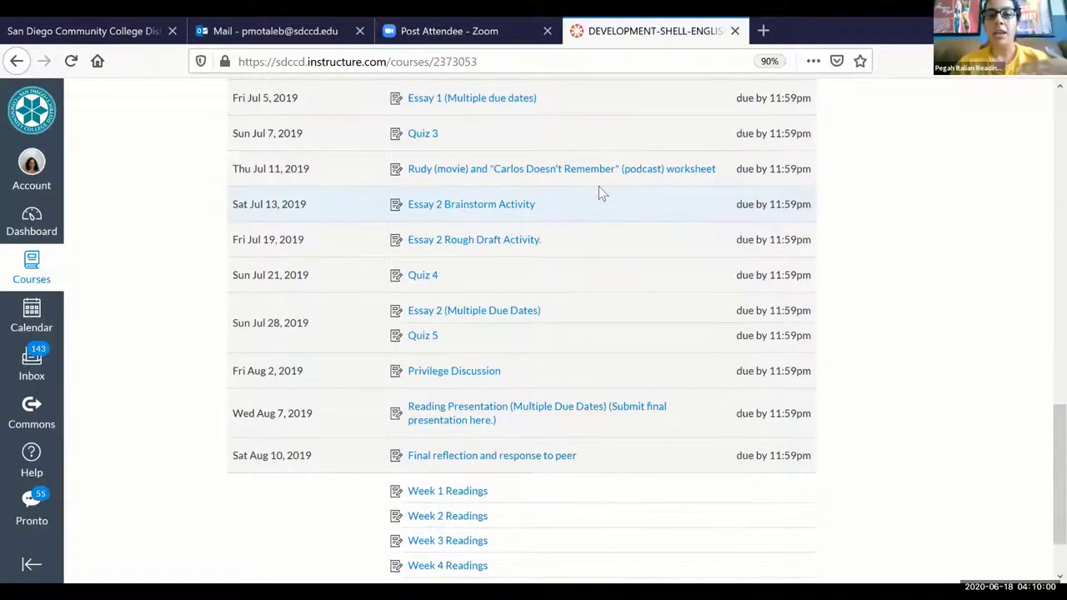
scroll("down", 3)
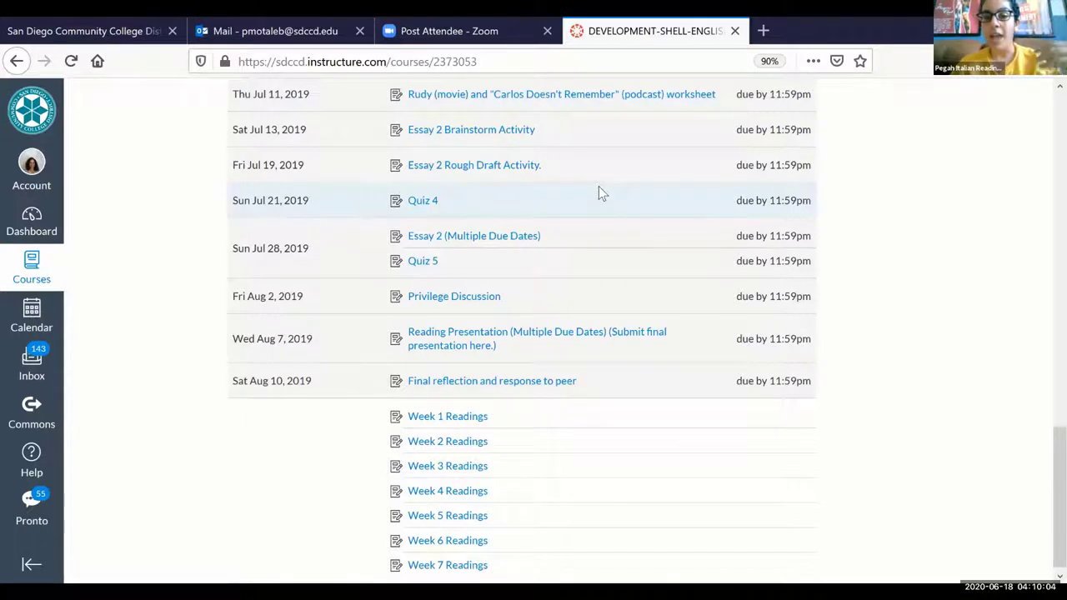
scroll("down", 3)
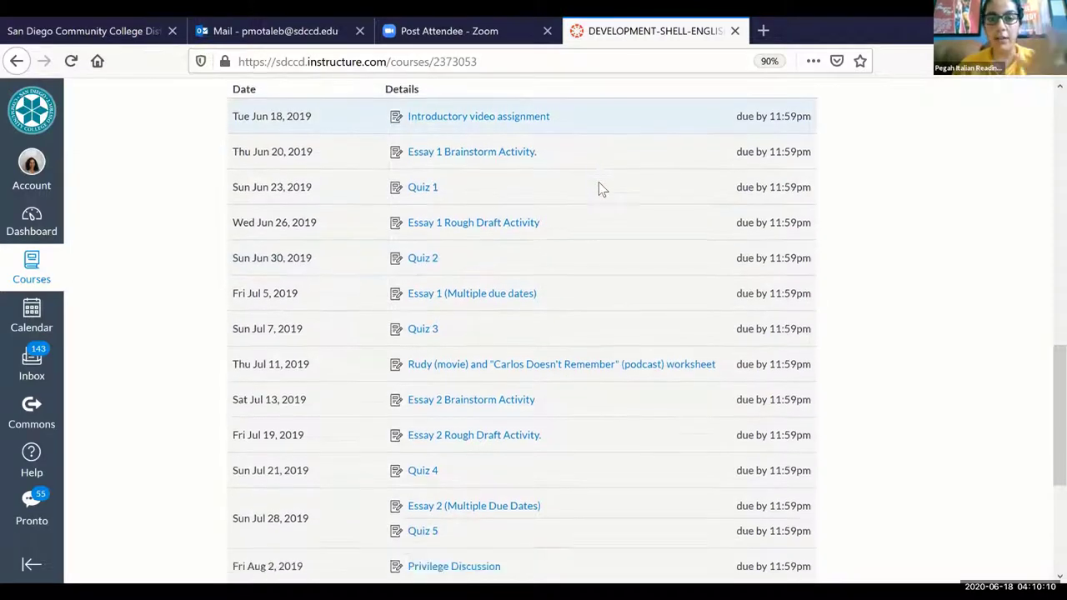
scroll("down", 3)
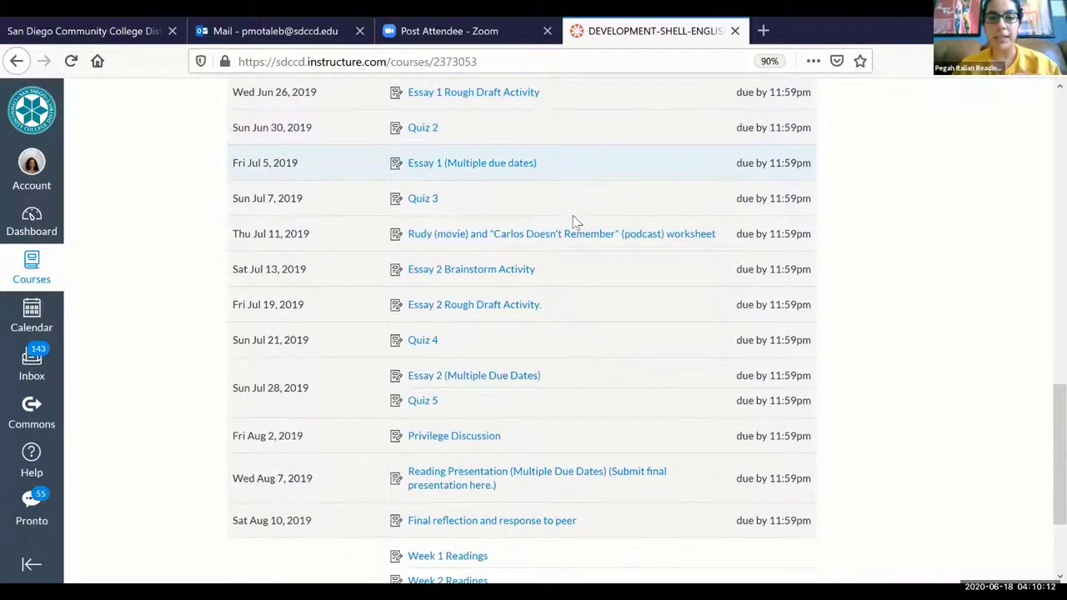
scroll("down", 3)
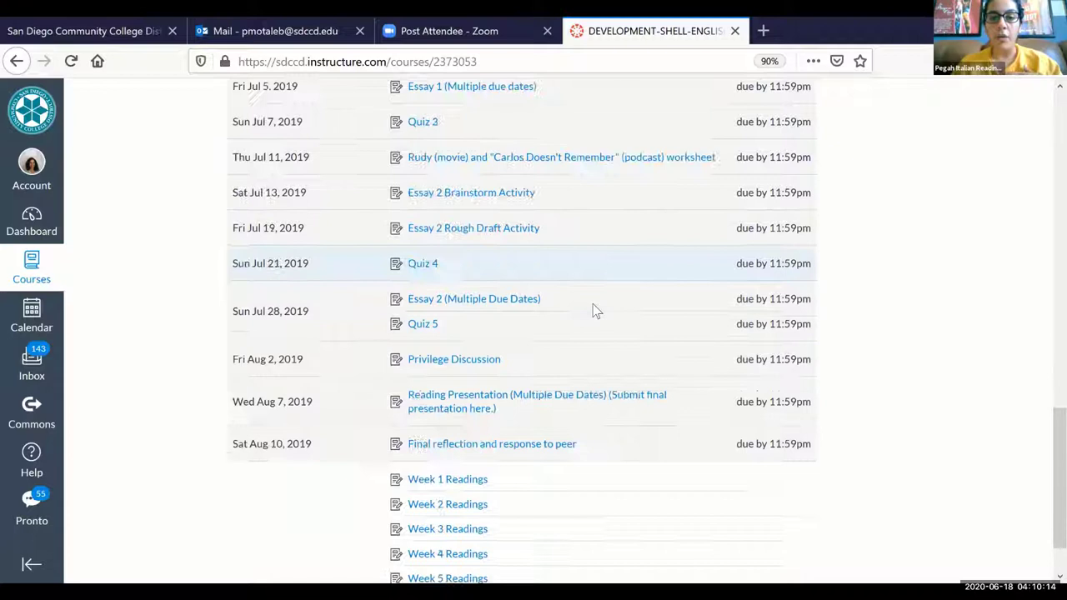
scroll("down", 3)
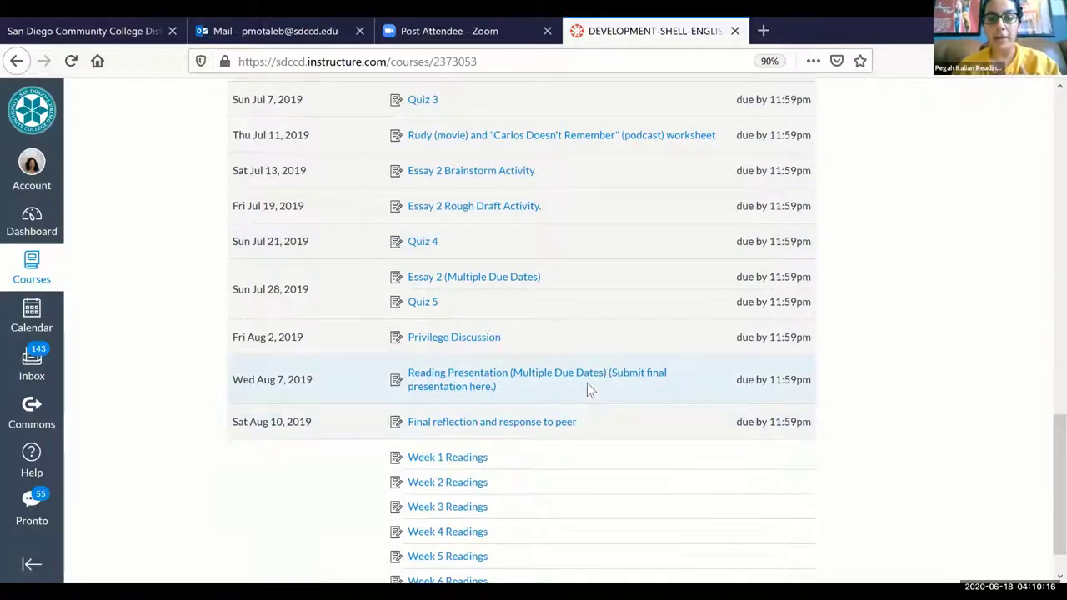
scroll("down", 3)
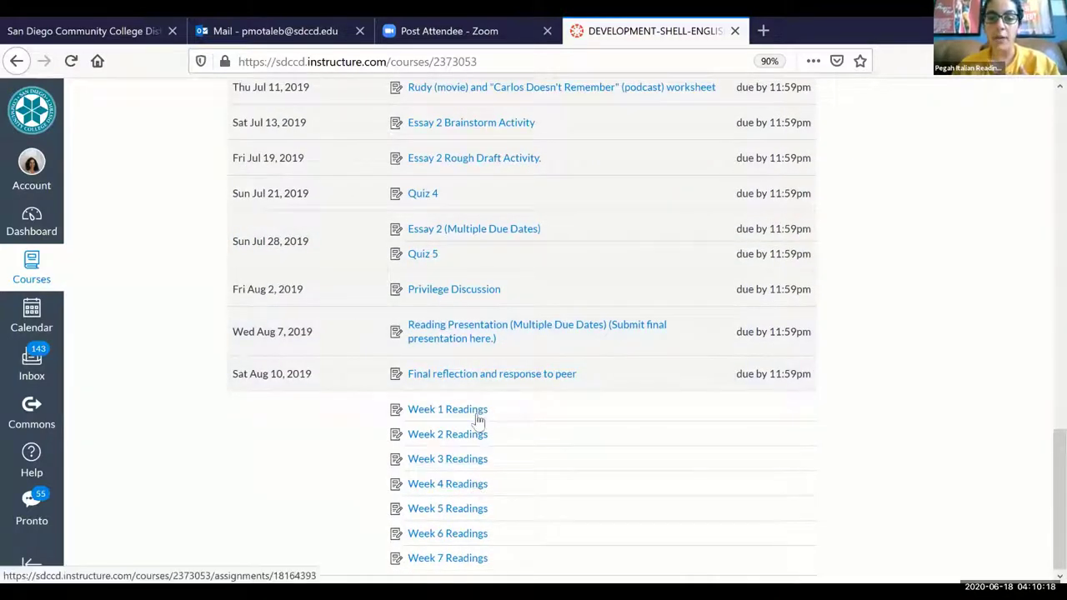
mouse_move(497, 453)
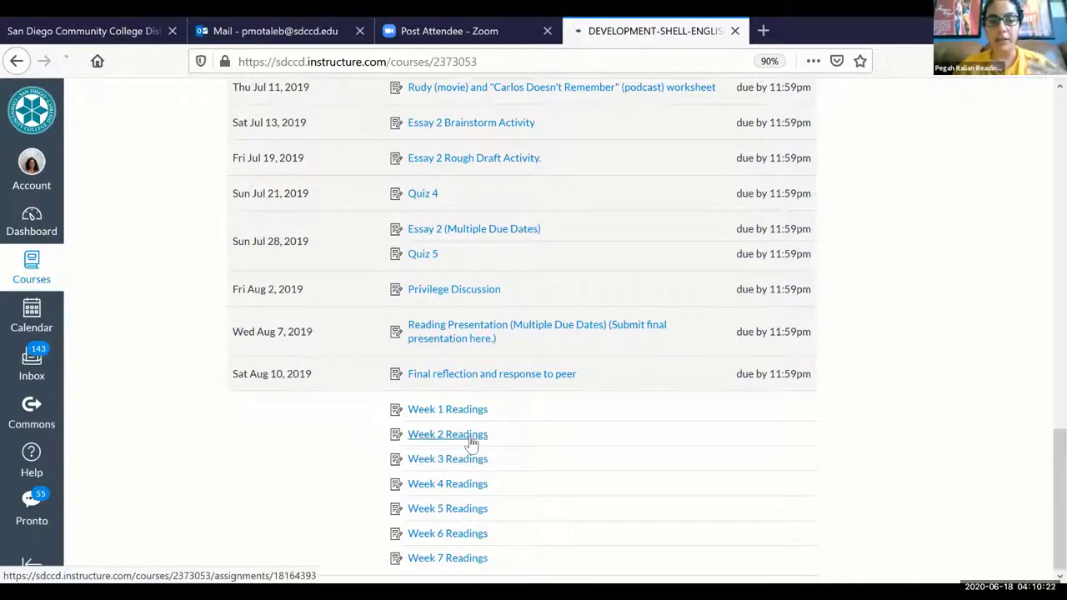
Step: View the Week 2 Readings assignment with its PDFs and video, then return to the course home
left_click(447, 433)
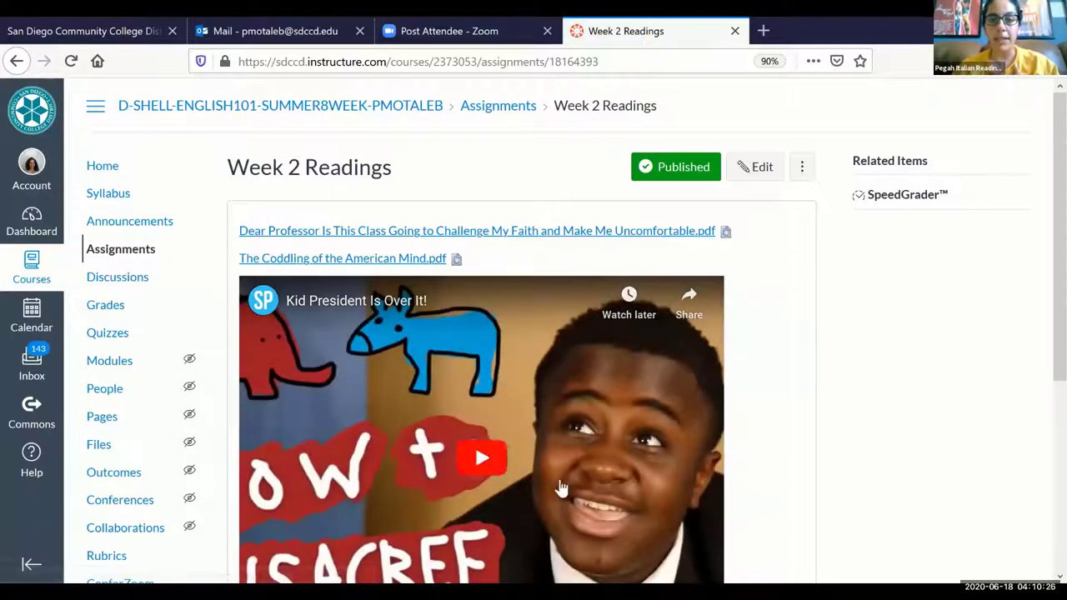
scroll("down", 3)
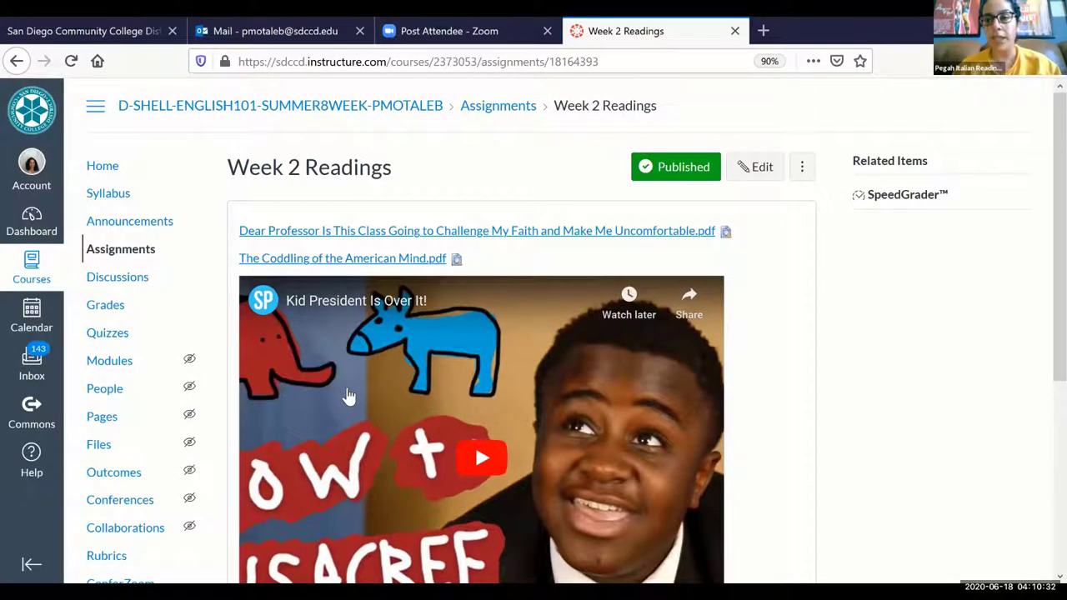
mouse_move(280, 304)
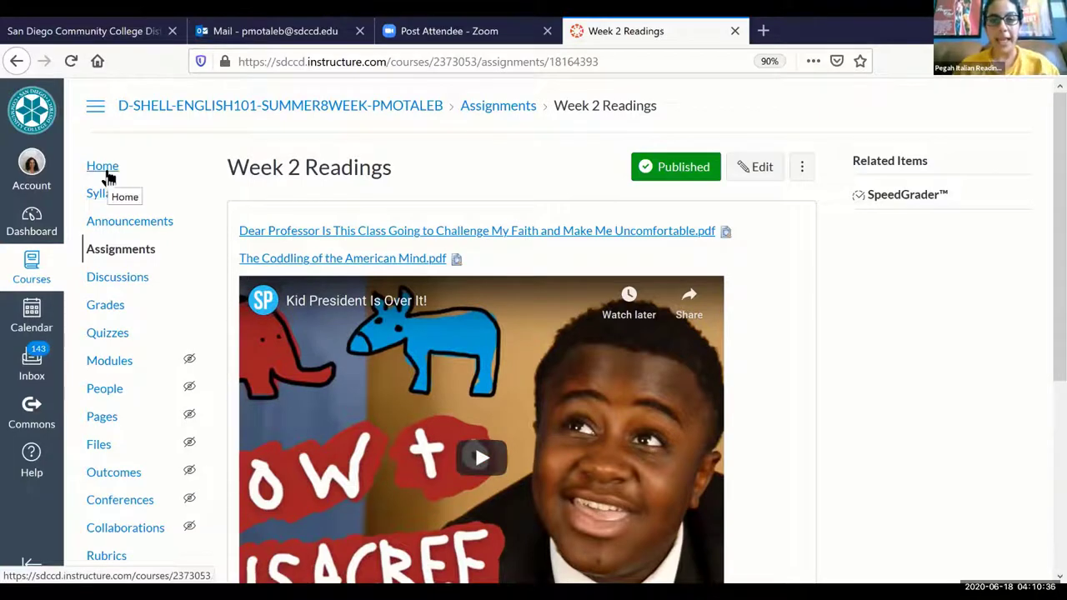
left_click(97, 194)
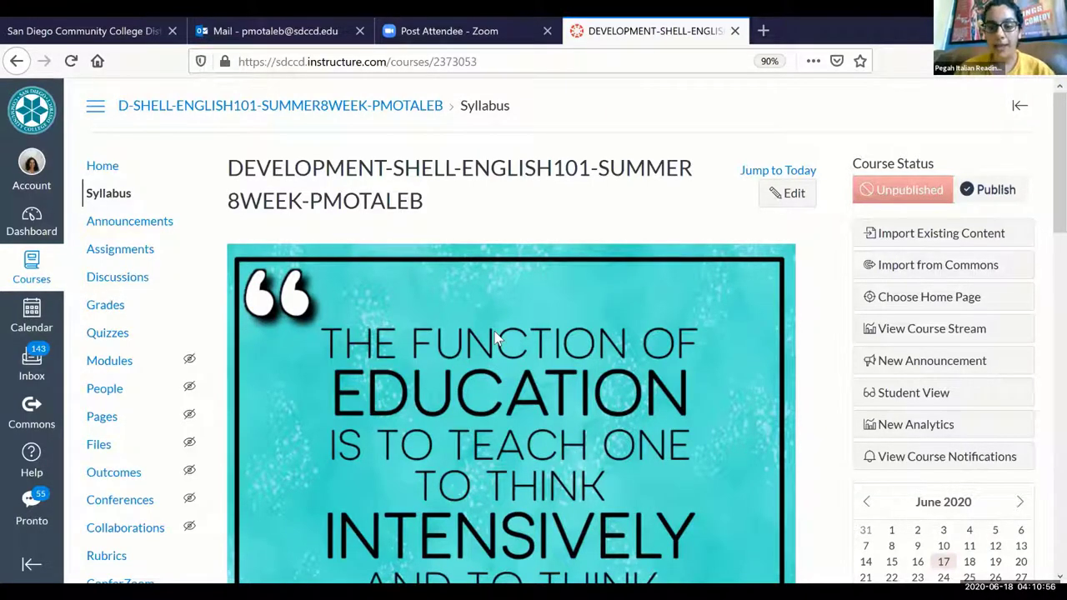
mouse_move(425, 530)
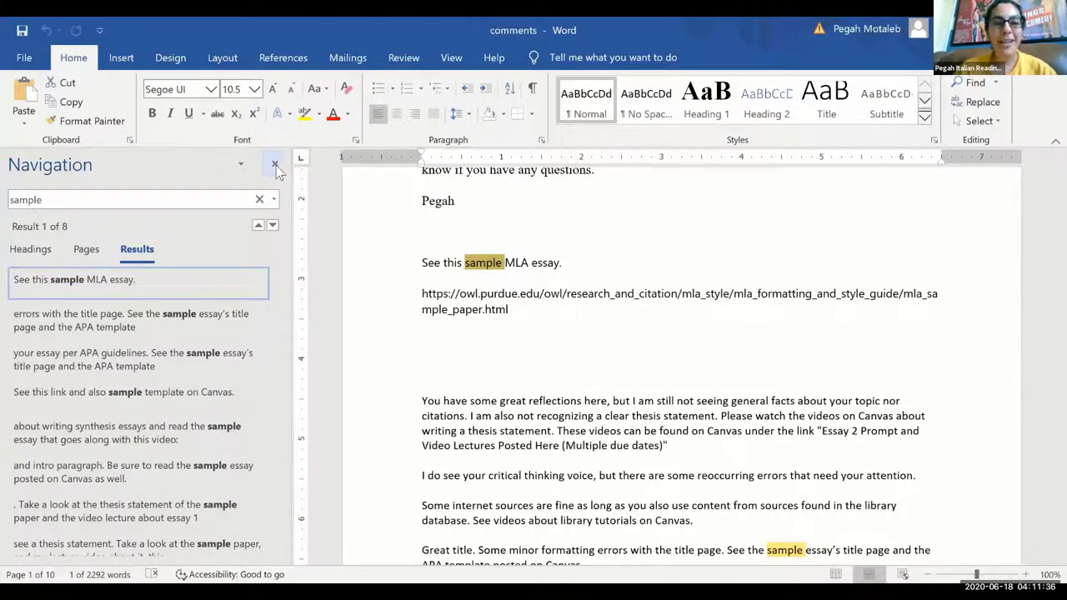
Step: Scroll through the comments document and search it for "comma splice", finding two results
left_click(273, 163)
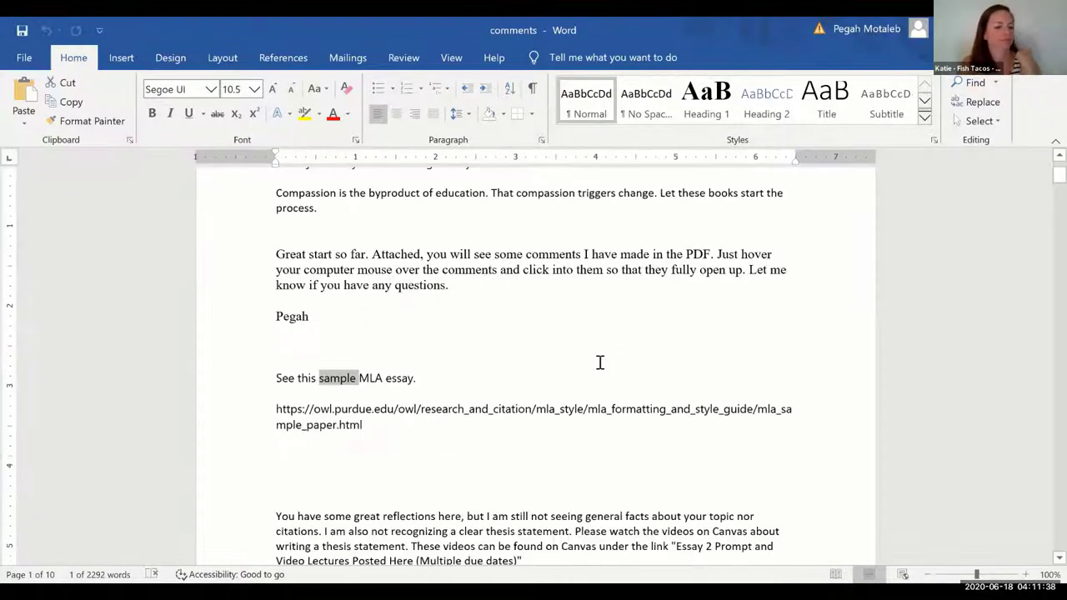
scroll("down", 3)
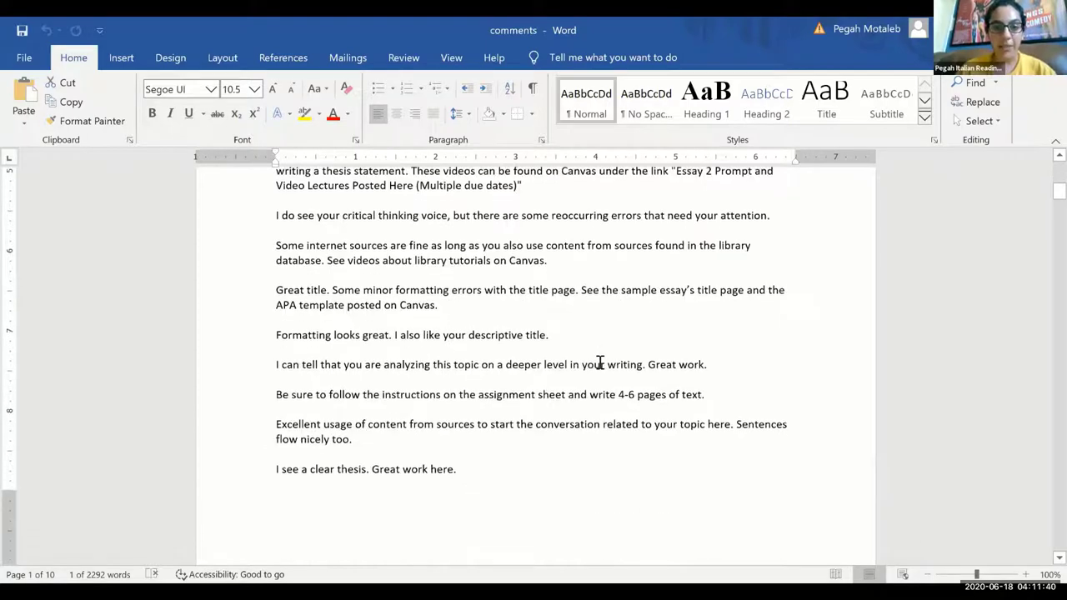
scroll("down", 3)
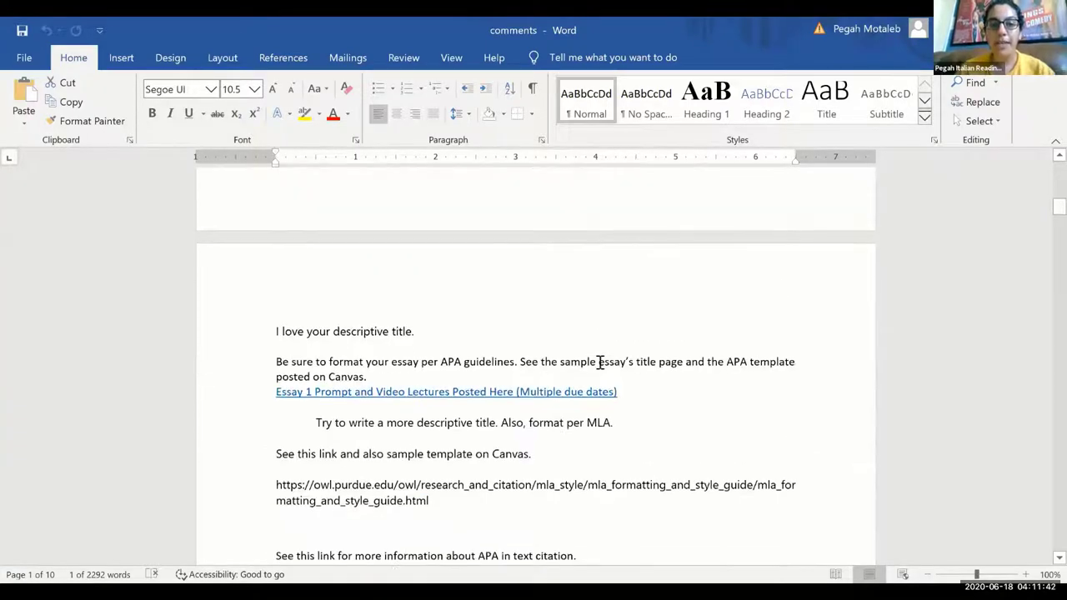
scroll("down", 3)
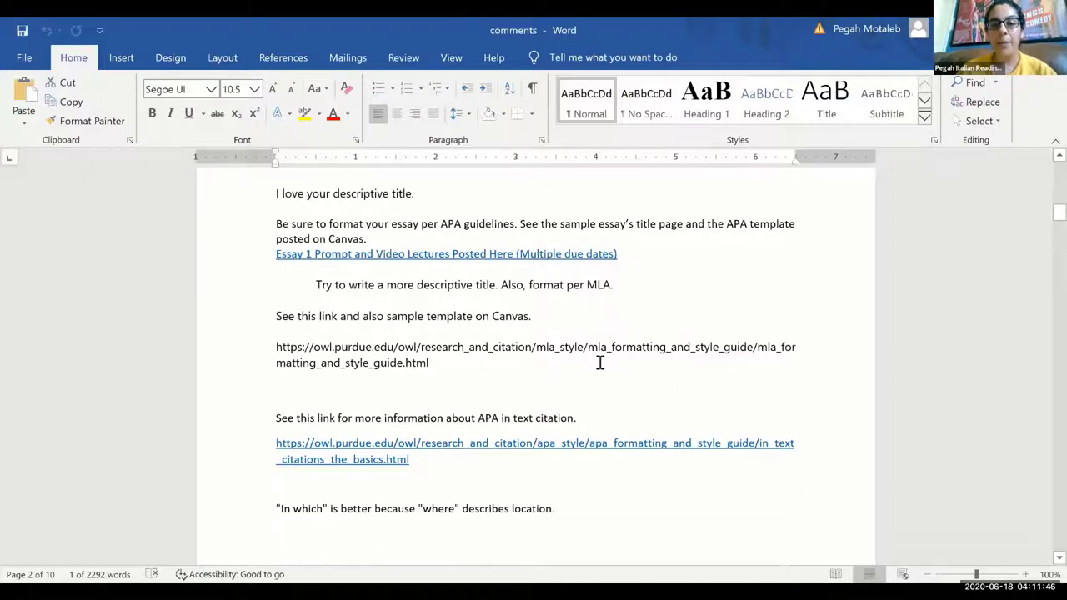
scroll("down", 3)
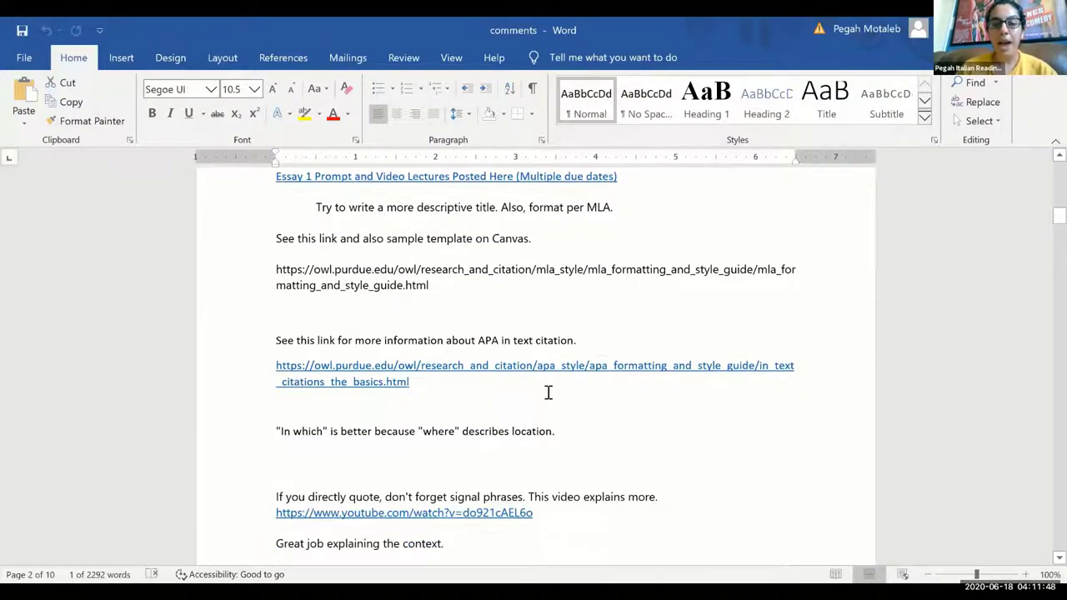
mouse_move(523, 402)
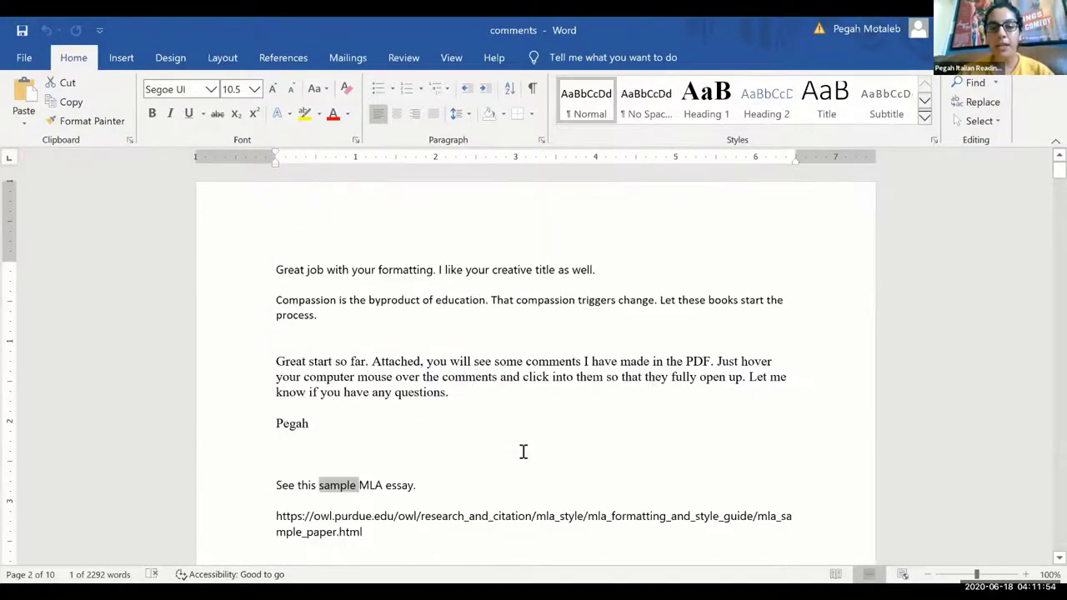
left_click(276, 453)
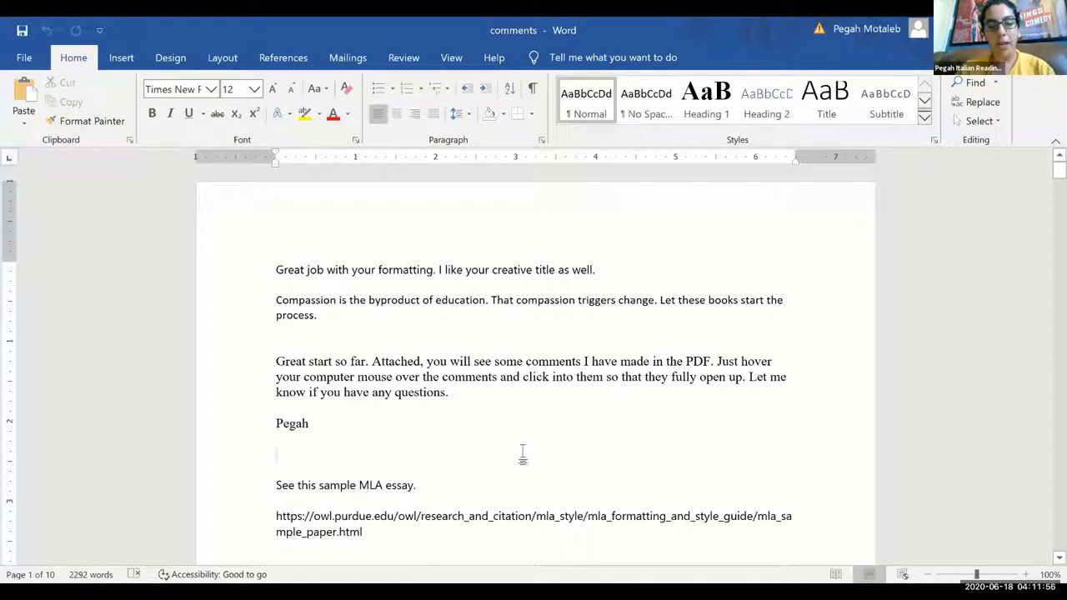
left_click(277, 454)
type("comma splice")
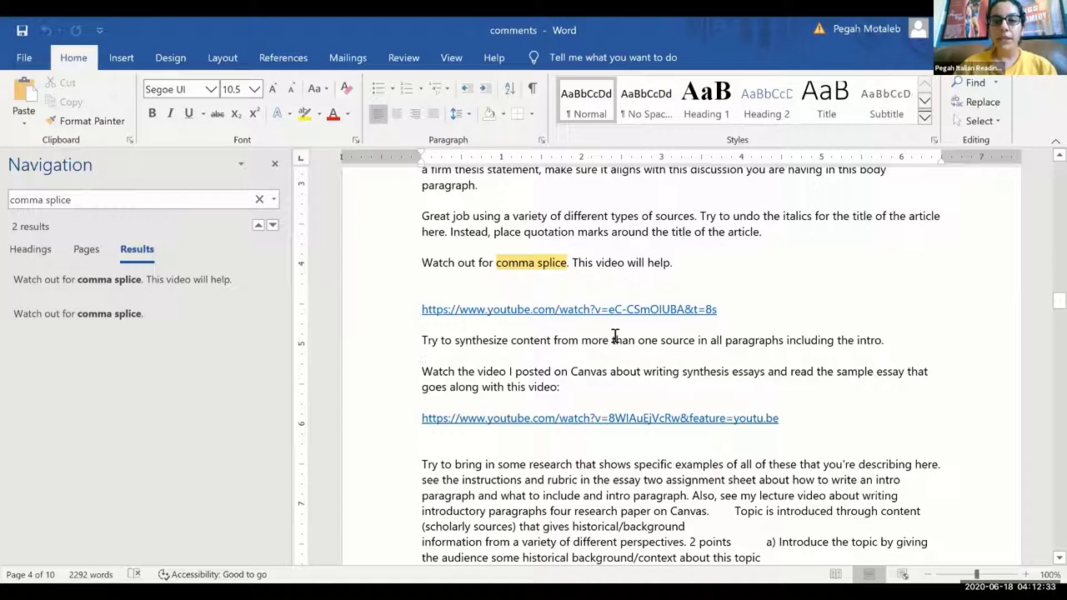
Step: Put the Word comments document away so the desktop shows
left_click(422, 353)
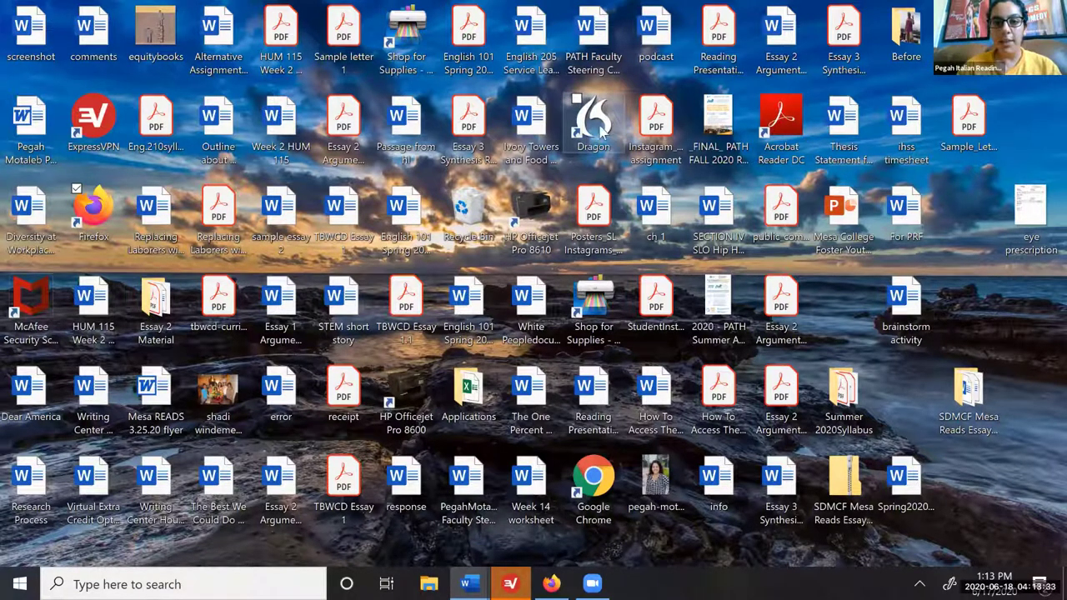
Step: Launch Dragon NaturallySpeaking from its desktop shortcut so it loads the user profile
left_click(593, 117)
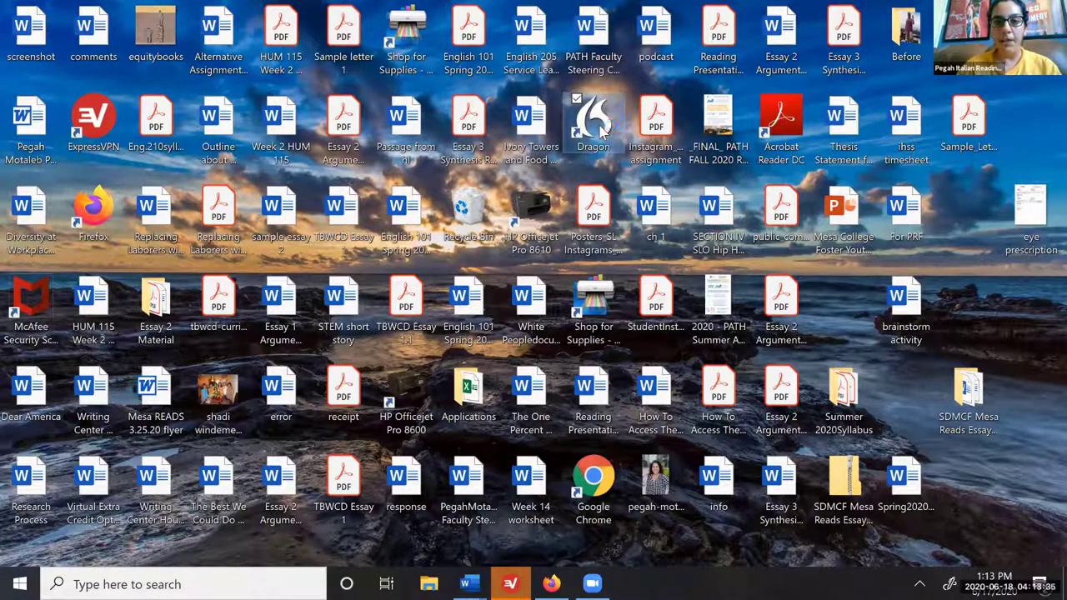
double_click(593, 120)
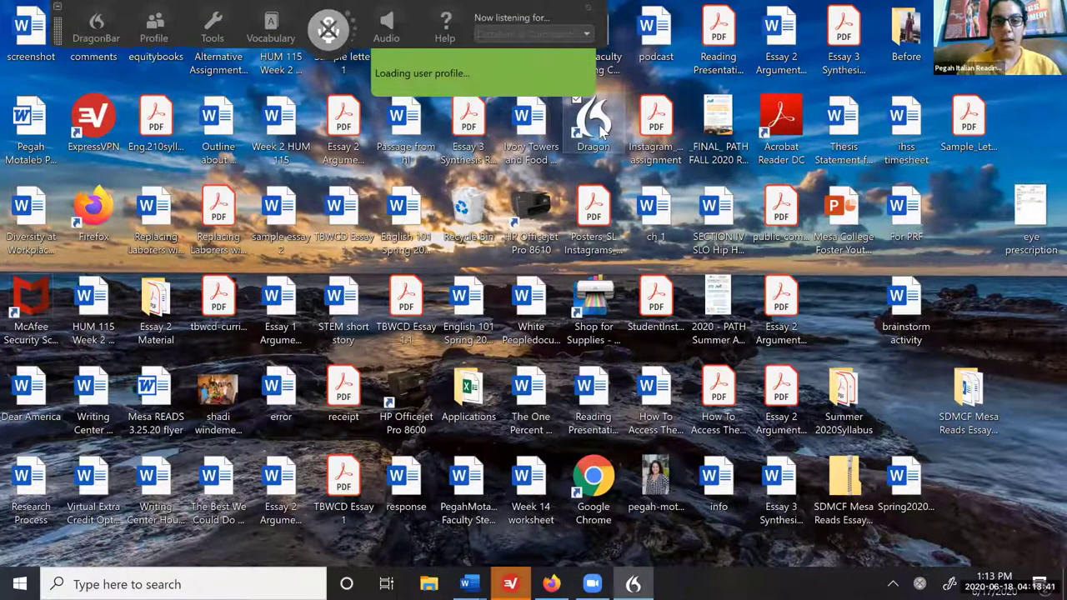
mouse_move(525, 27)
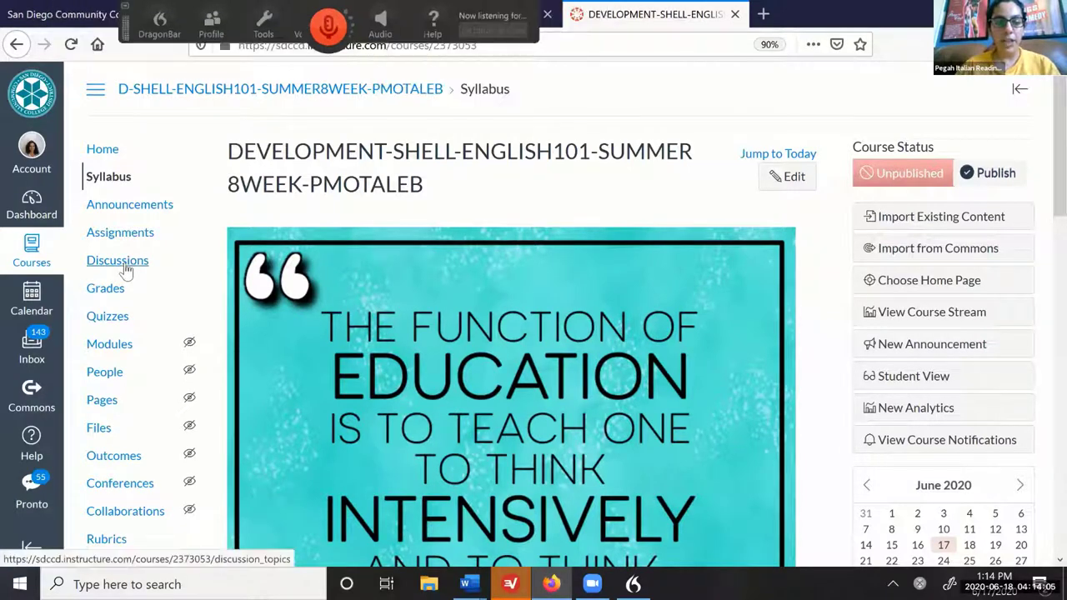
Step: Start an empty reply on the Essay 1 Brainstorm Activity discussion via the Discussions list
left_click(117, 260)
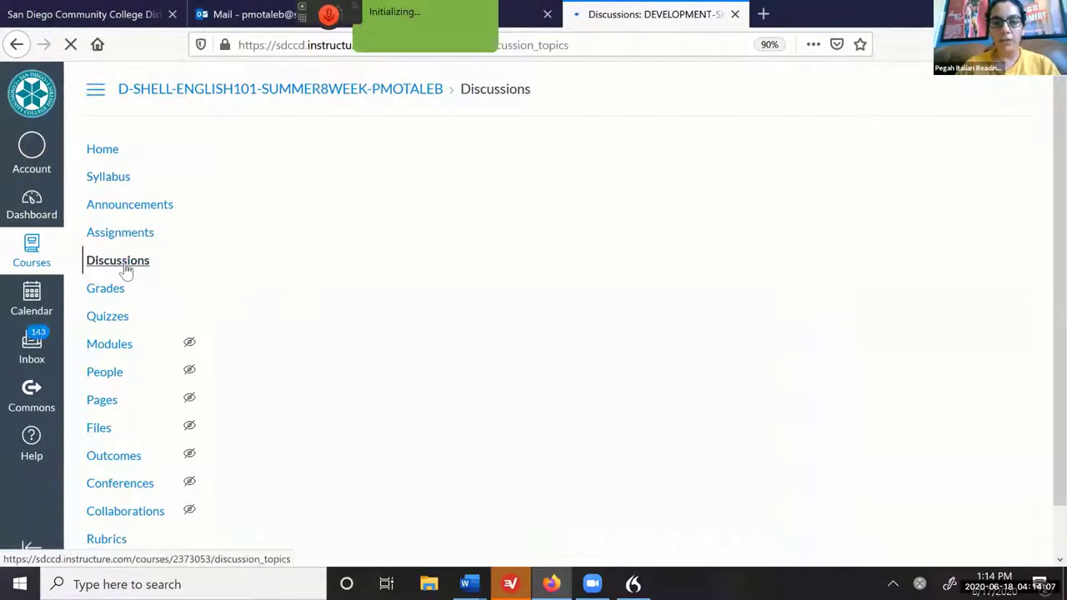
left_click(117, 260)
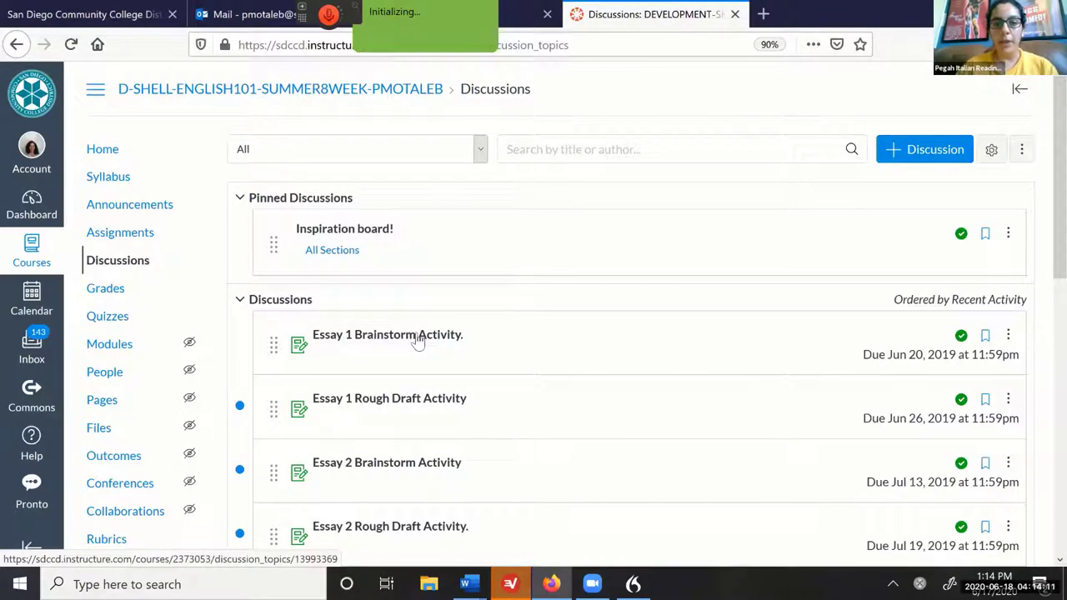
left_click(387, 333)
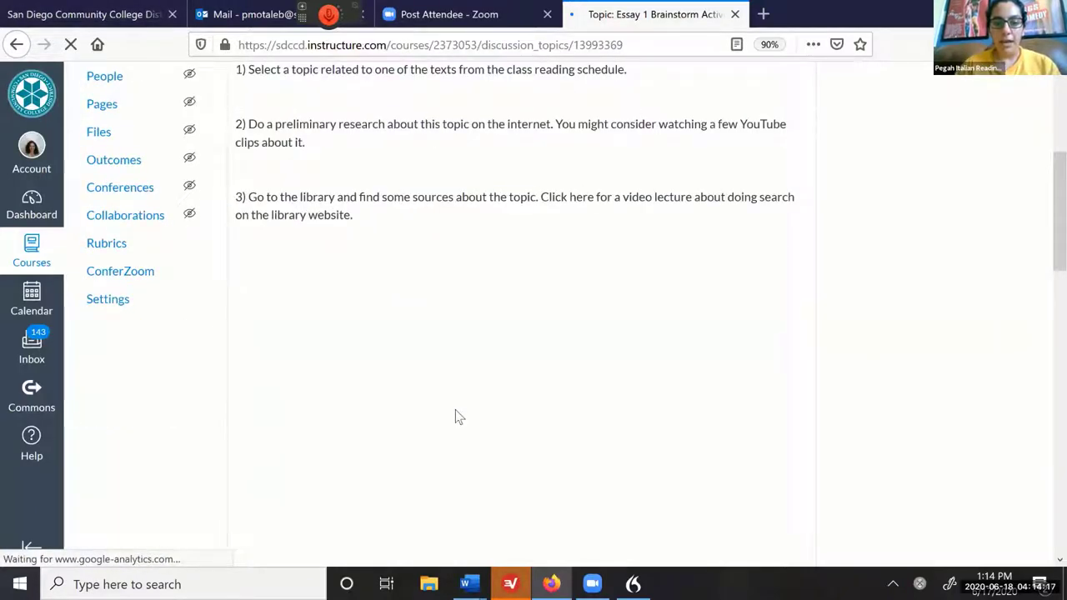
scroll("down", 3)
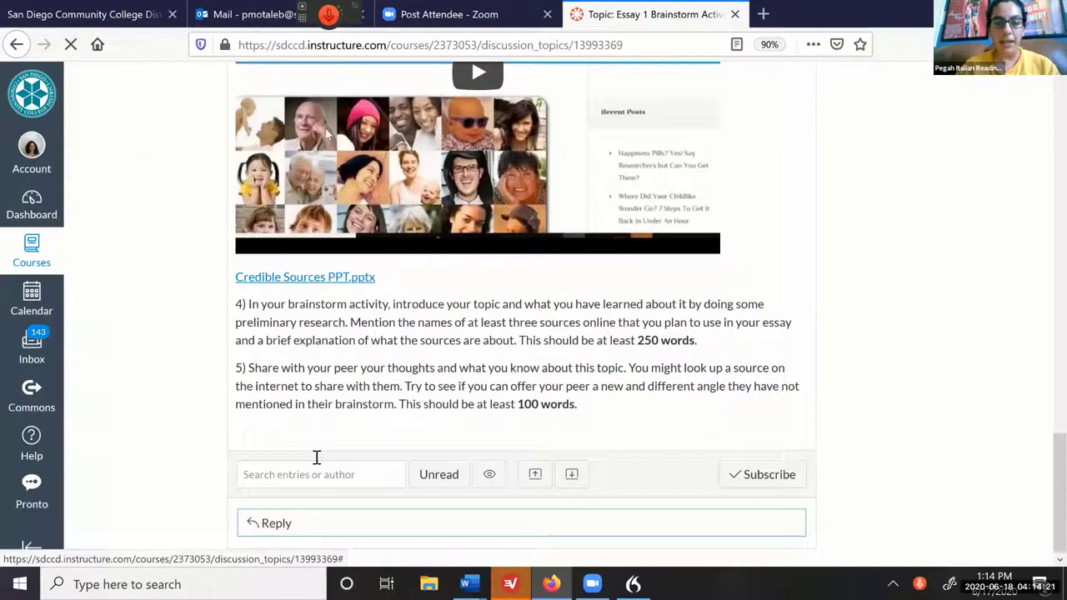
mouse_move(654, 375)
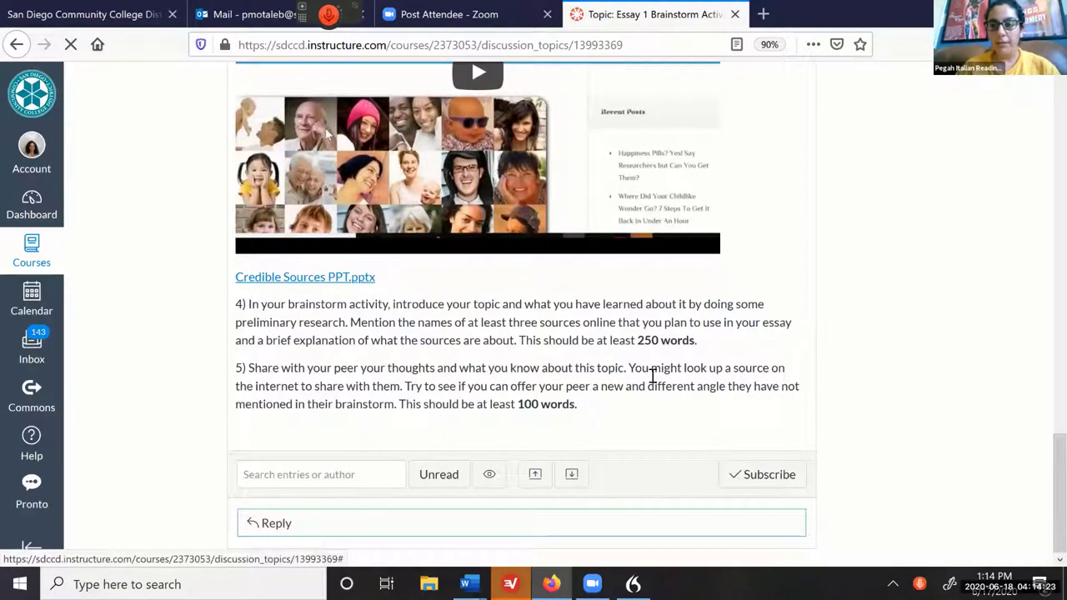
left_click(277, 524)
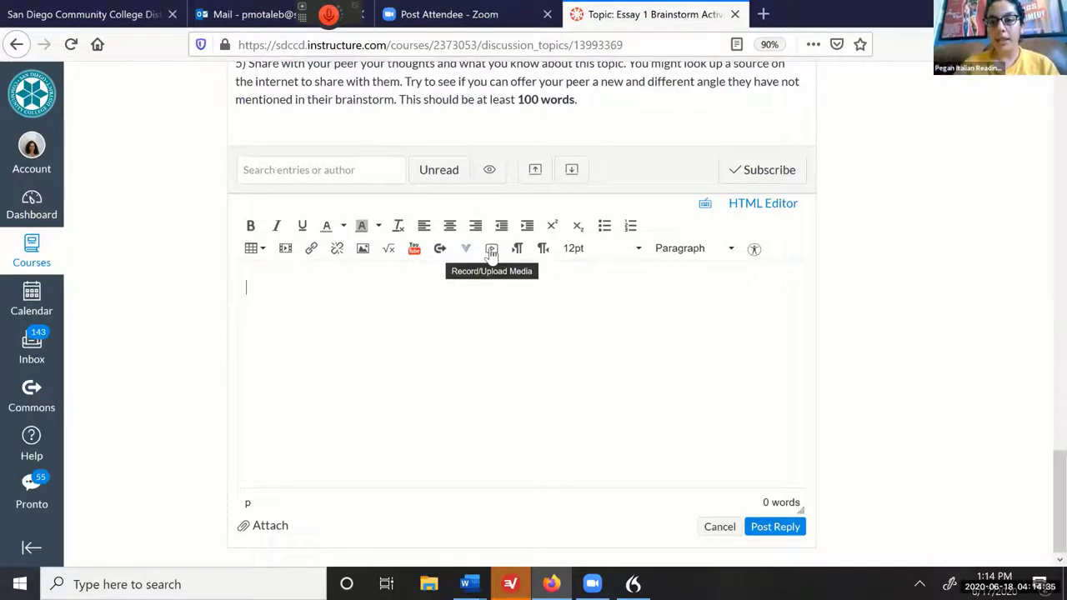
mouse_move(383, 333)
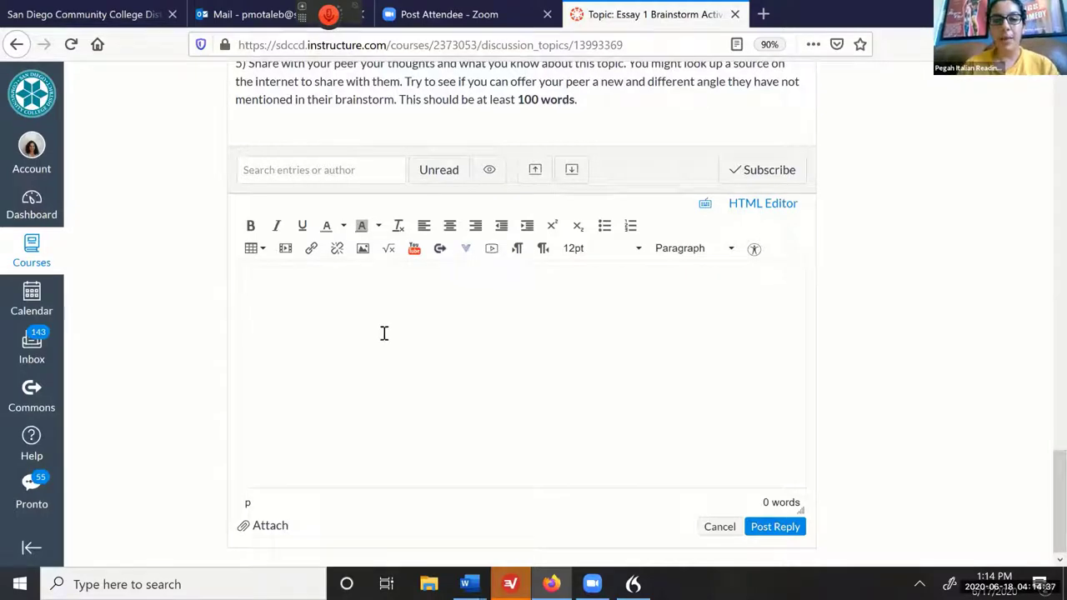
Step: Dictate the greeting "dear student," and praise for the shared ideas and brainstorming, dismissing the Dragon extension prompt
left_click(327, 27)
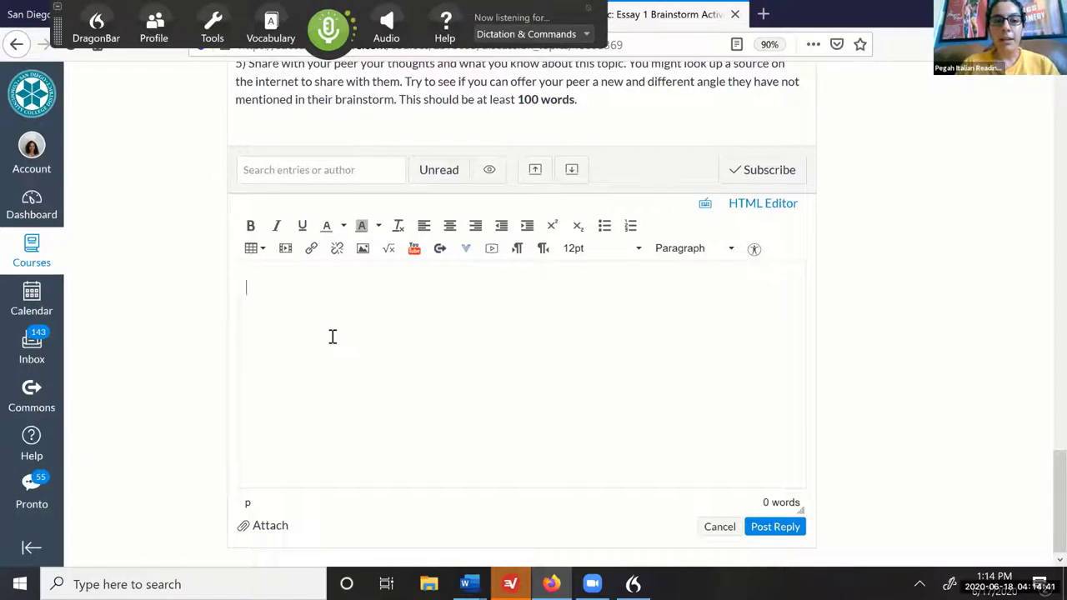
type("the")
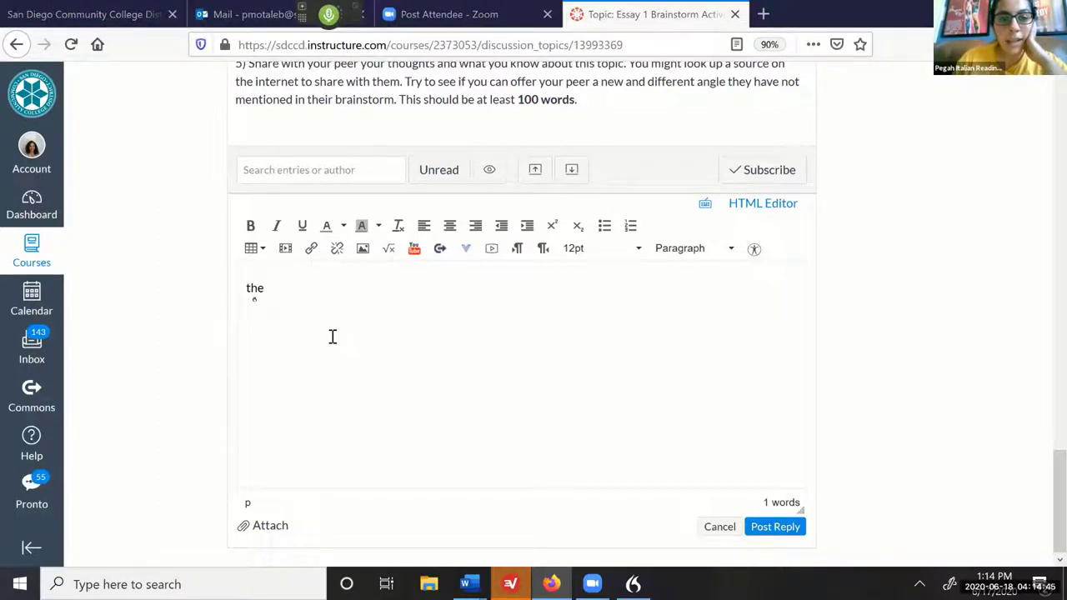
mouse_move(313, 292)
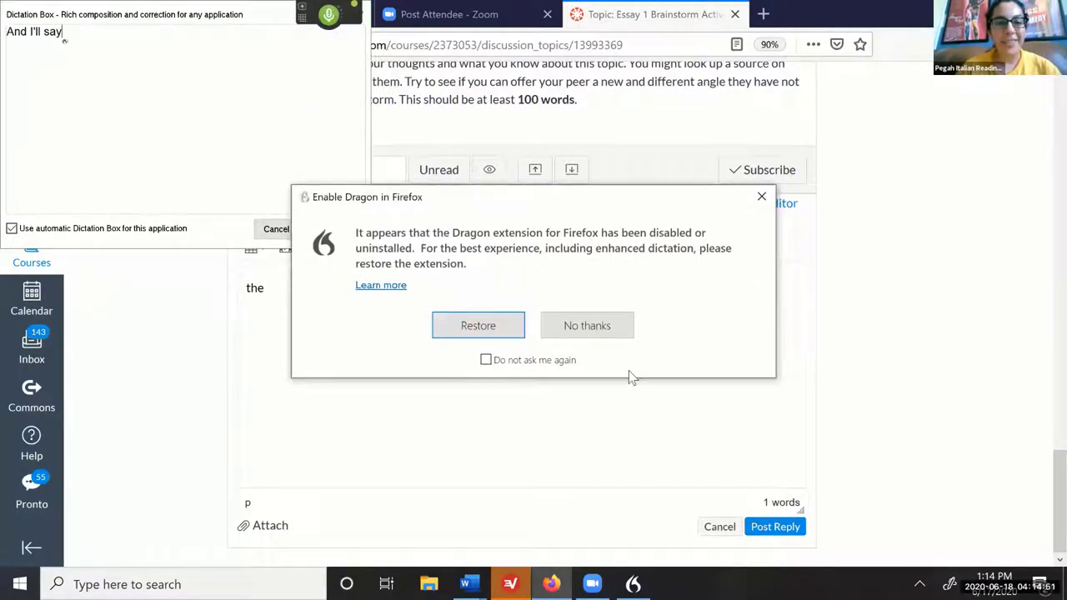
left_click(587, 326)
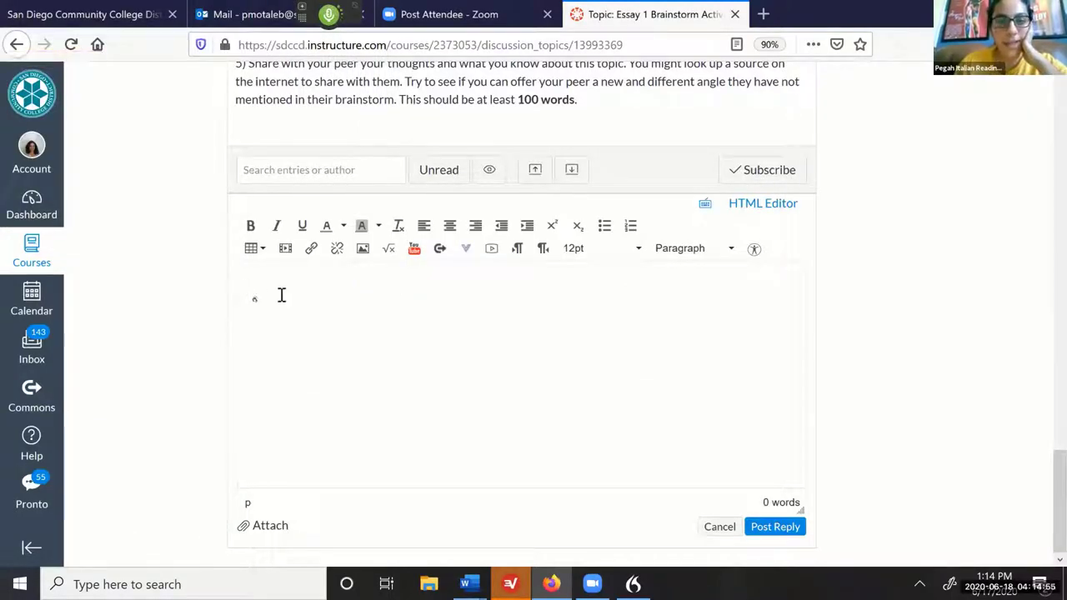
type("dear student,")
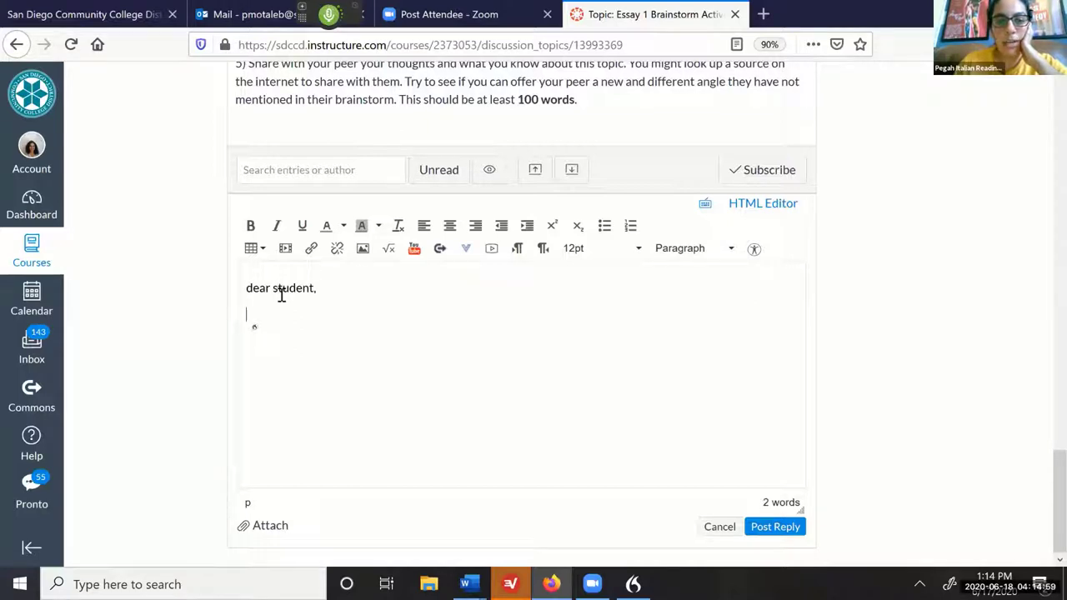
type("I really like the ideas that you shared here")
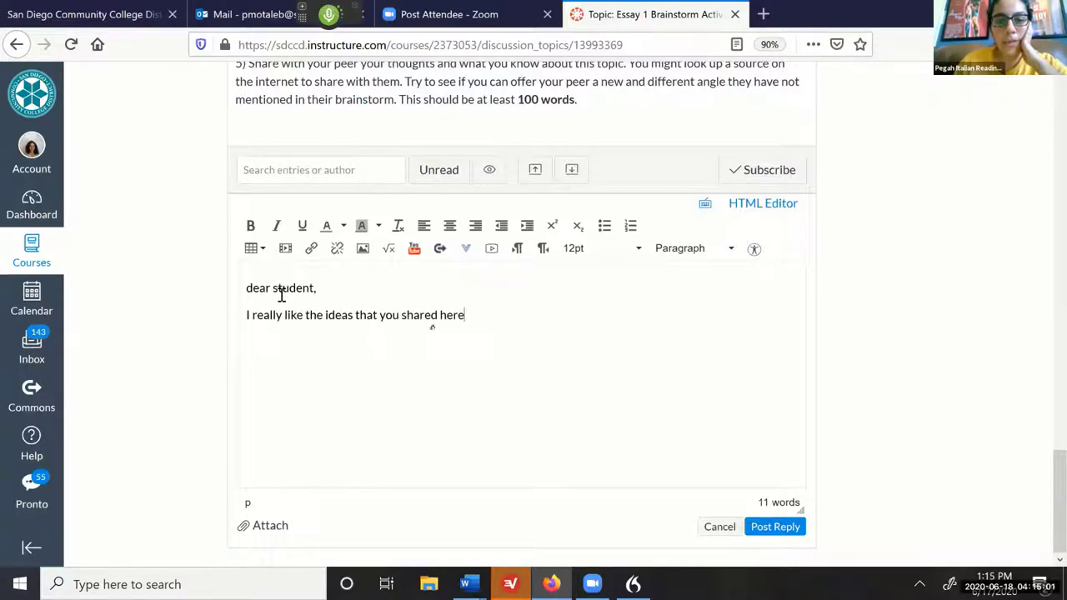
type(". I think your brainstorming")
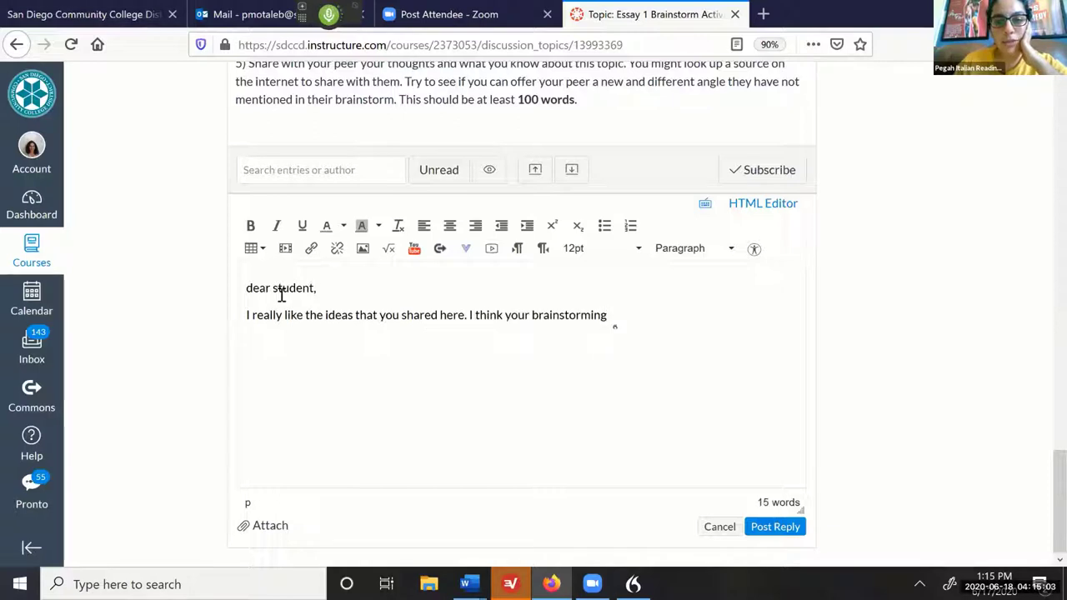
type("is")
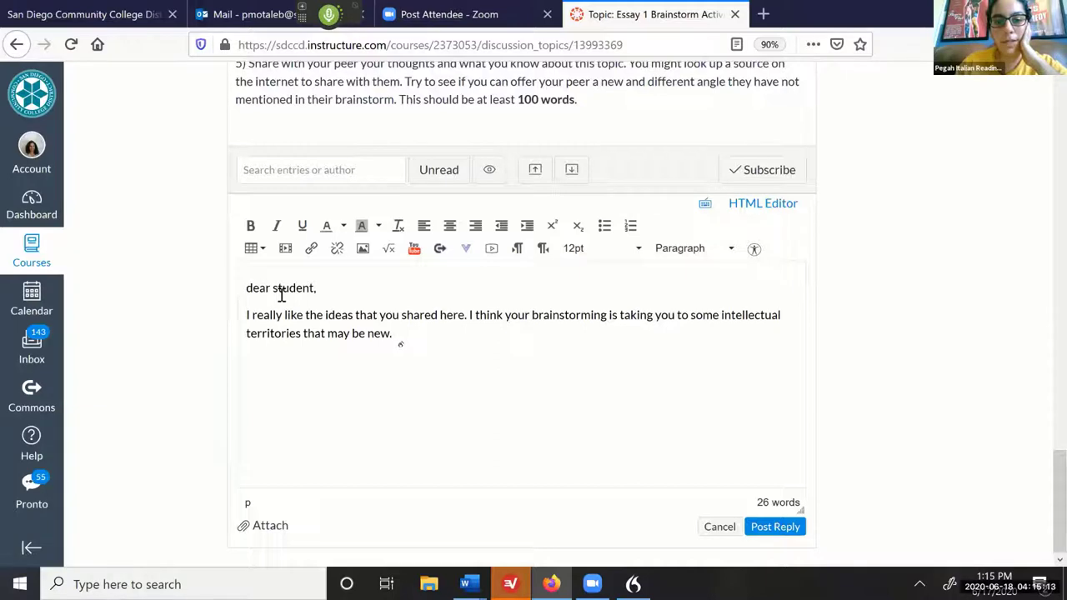
Step: Dictate the suggestion "I suggest that you look at" peers' responses, dismissing the Dictation Box popups
type("I suggest that")
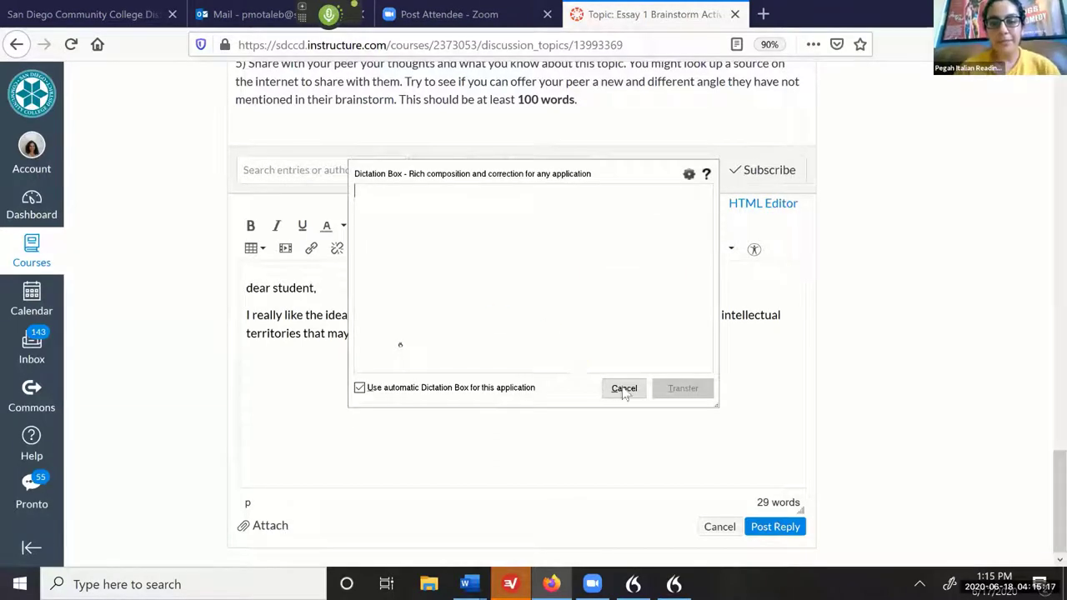
left_click(624, 387)
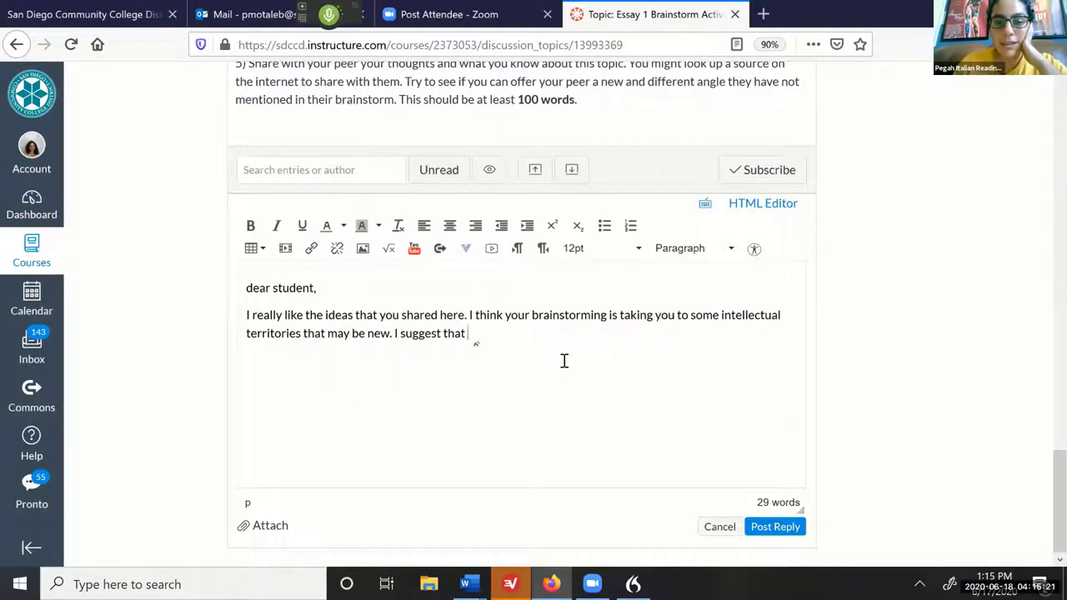
type("you look at your peers responses as well to get more ideas.")
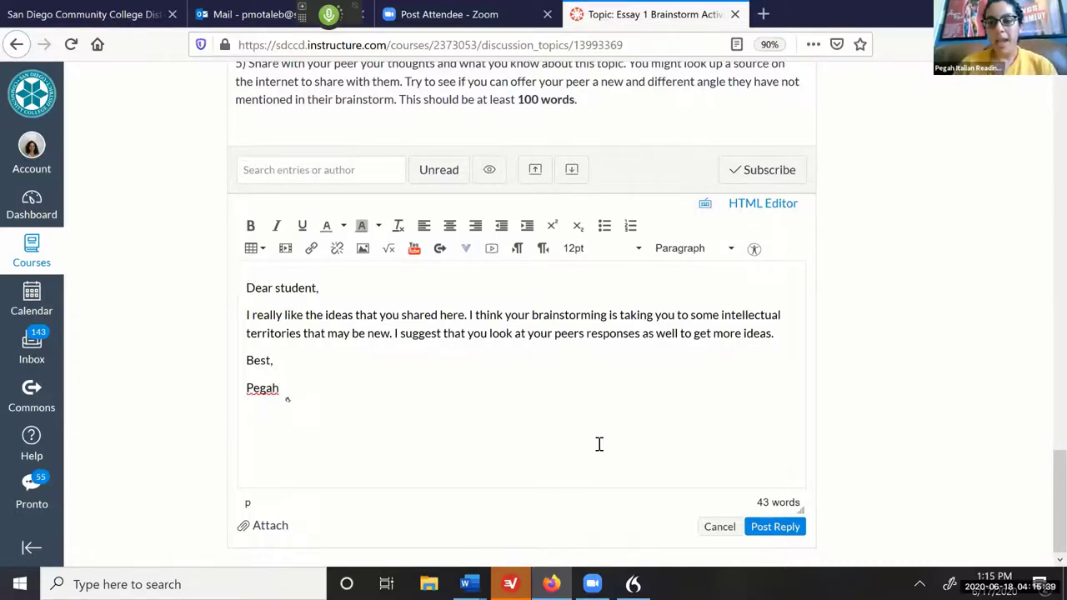
mouse_move(474, 447)
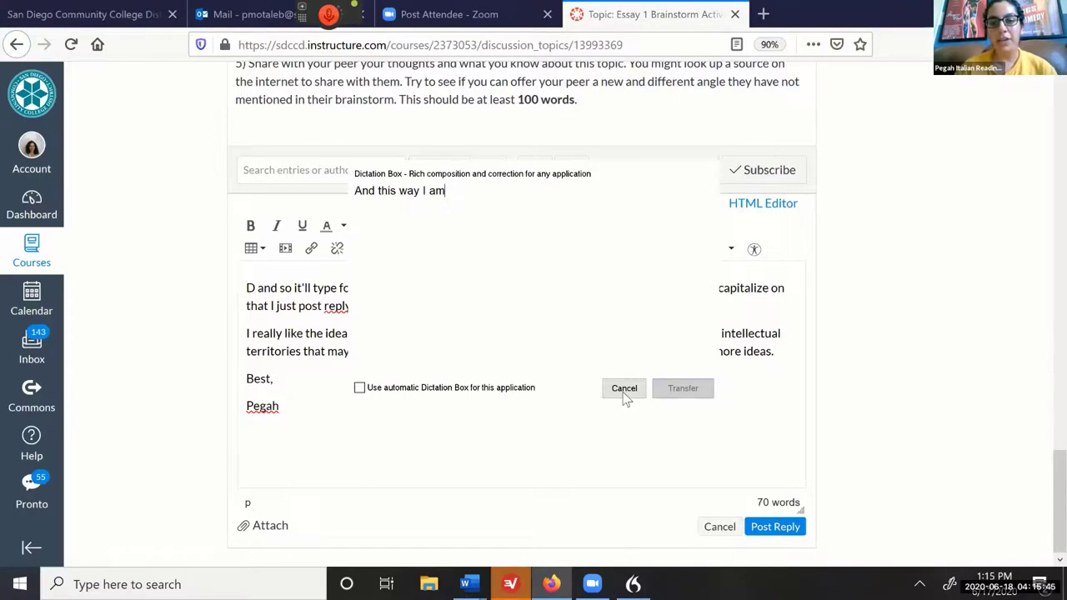
left_click(623, 387)
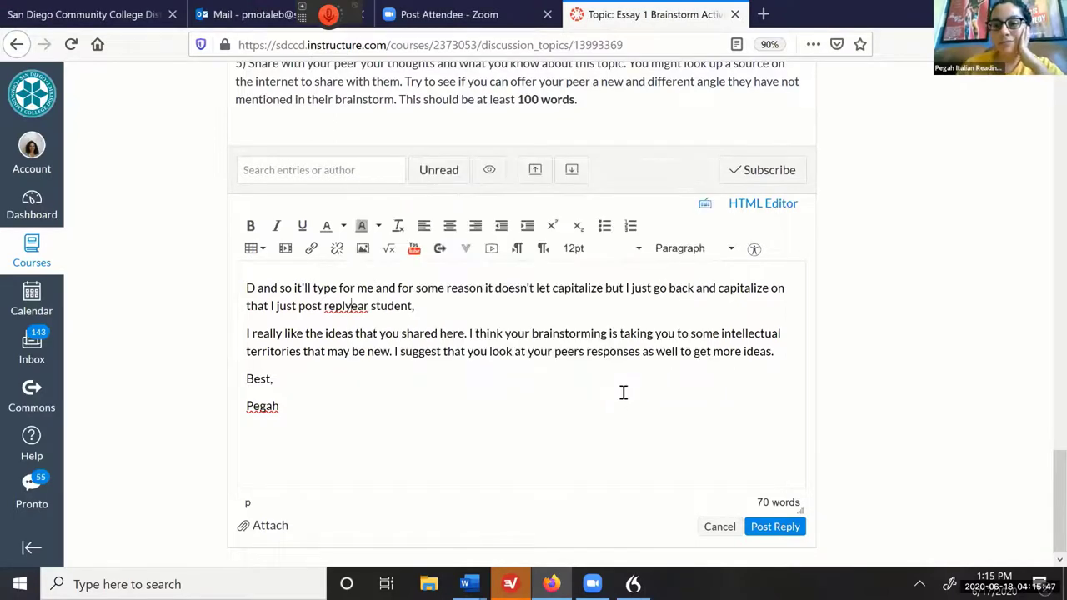